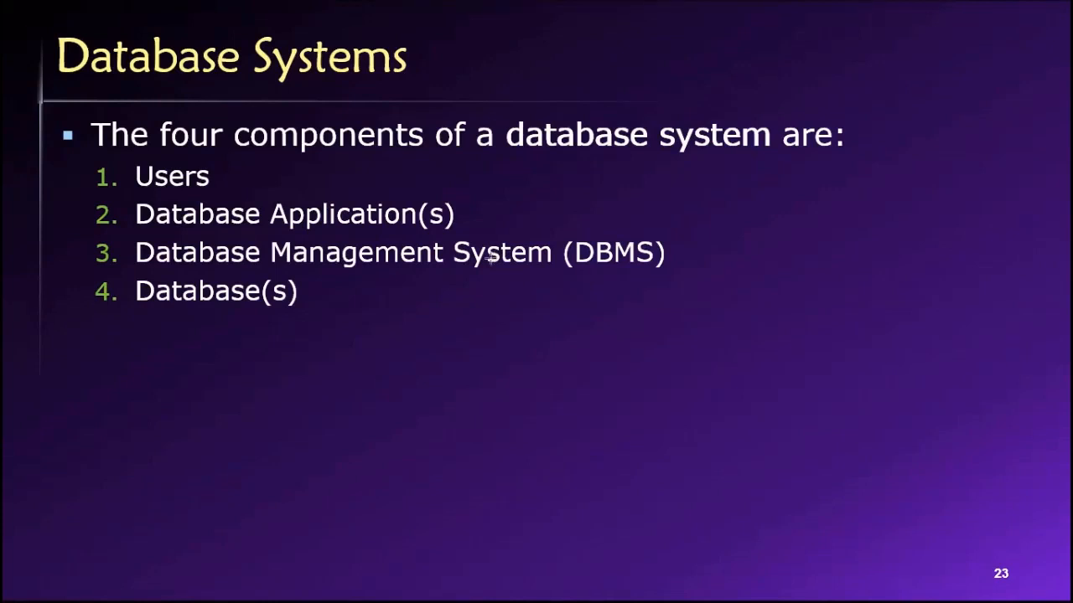
mouse_move(510, 245)
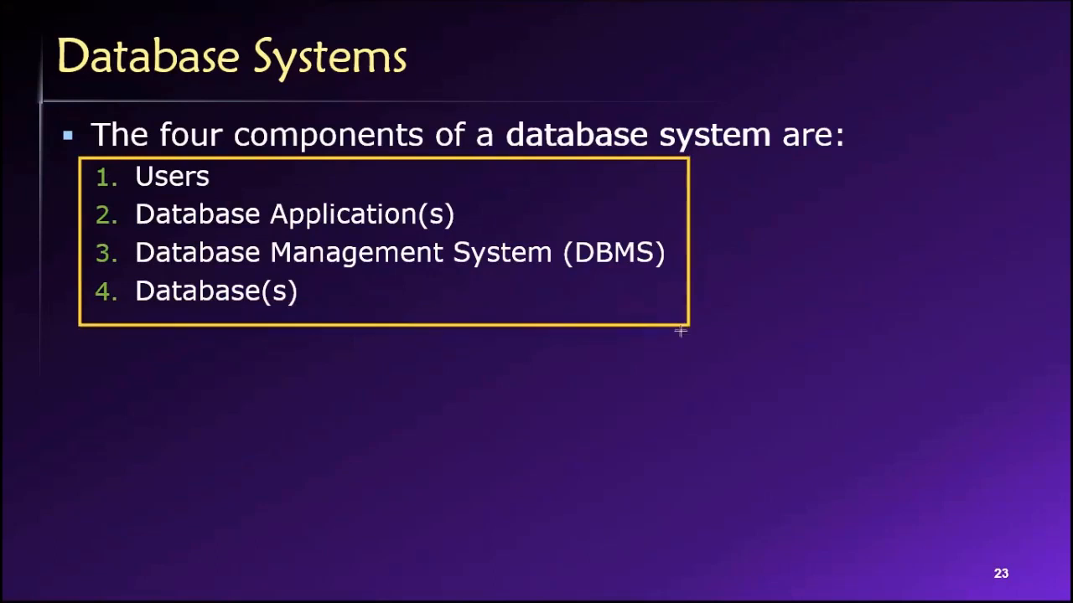
mouse_move(621, 359)
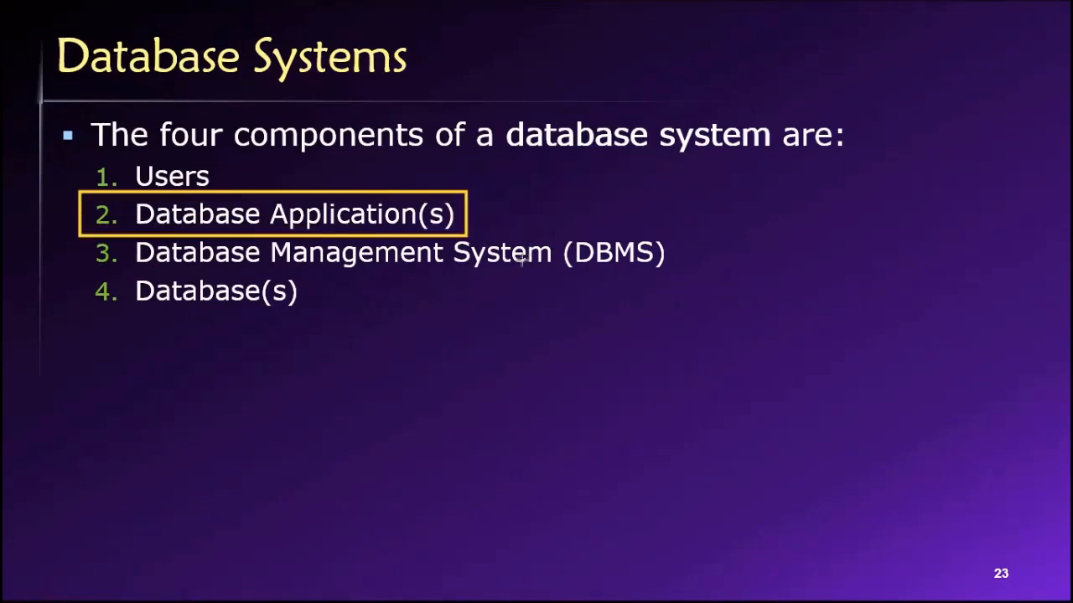
mouse_move(520, 265)
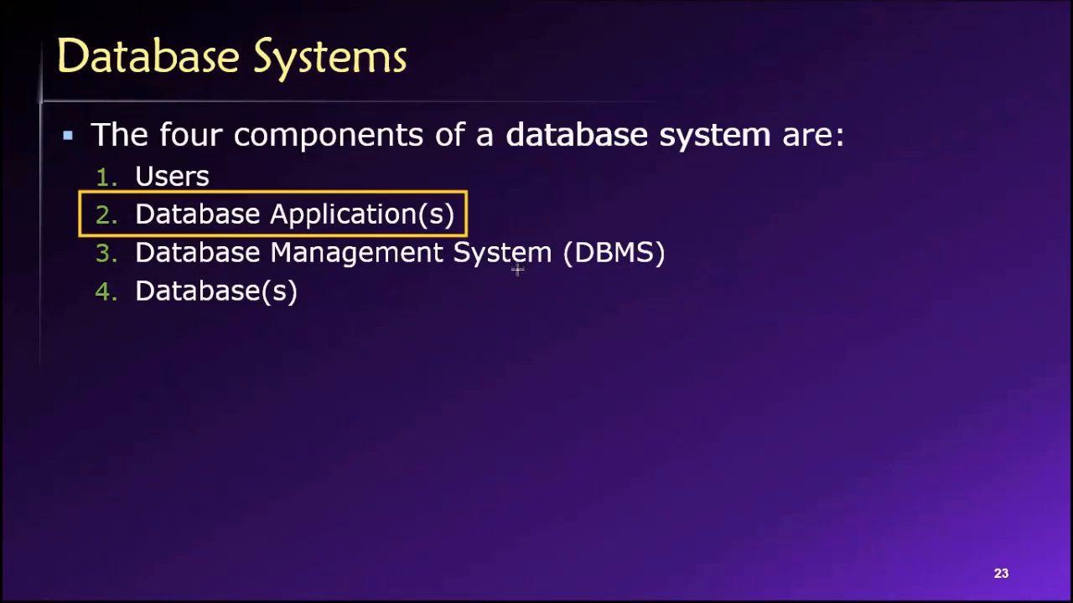
mouse_move(512, 273)
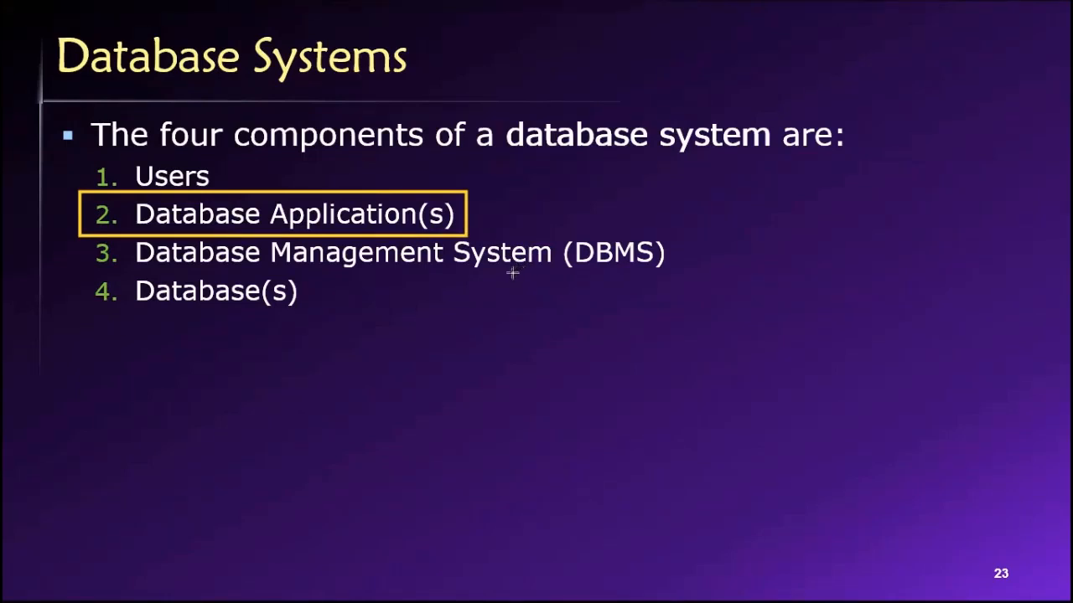
mouse_move(526, 298)
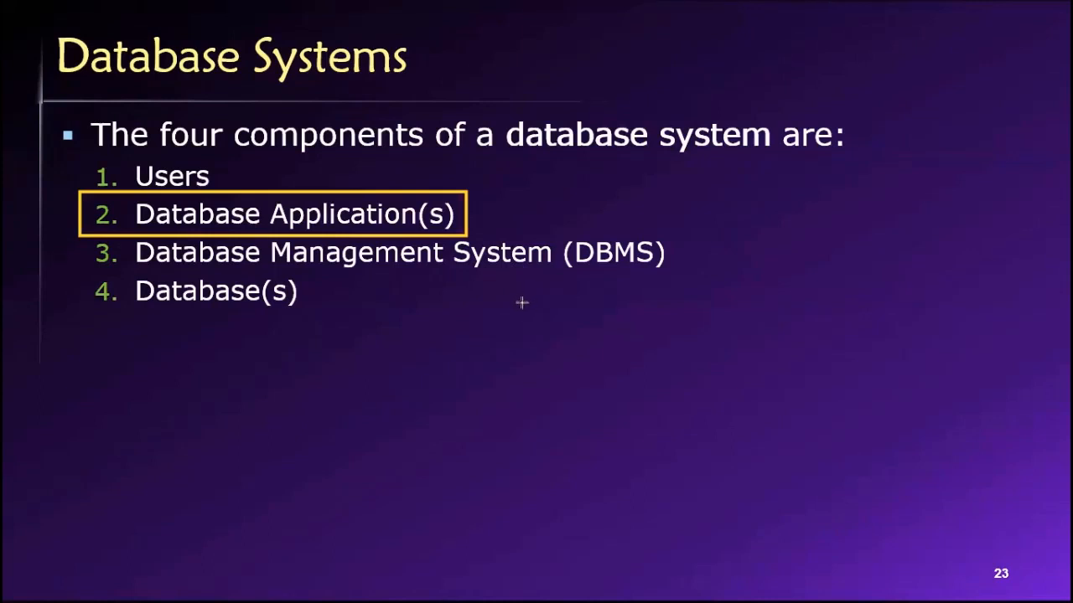
mouse_move(523, 308)
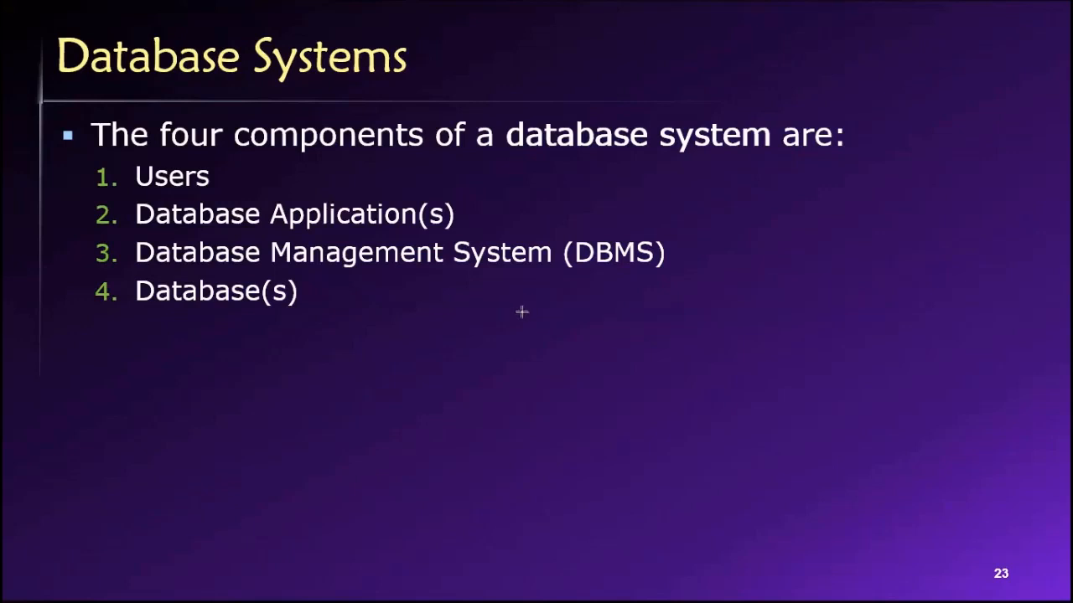
Emphasise the Database Management System (DBMS) item on the diagram.
click(399, 252)
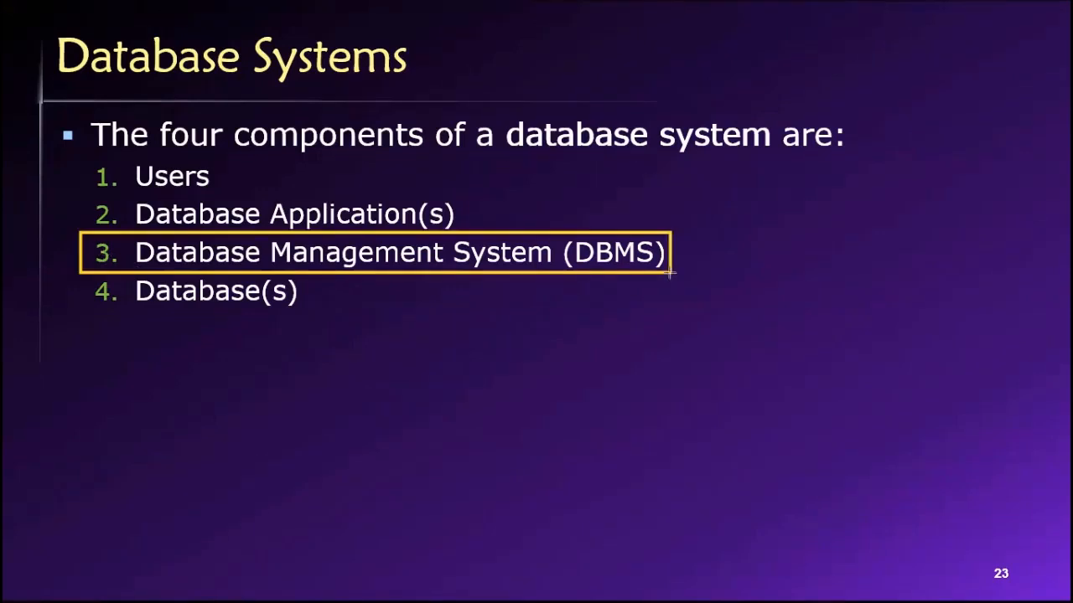
mouse_move(695, 260)
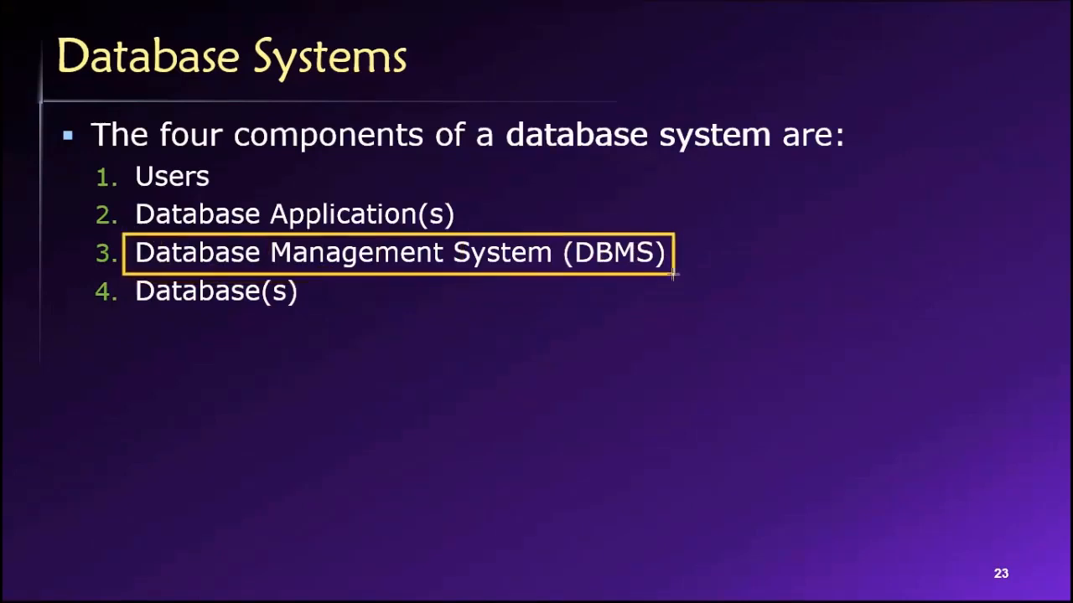
mouse_move(590, 308)
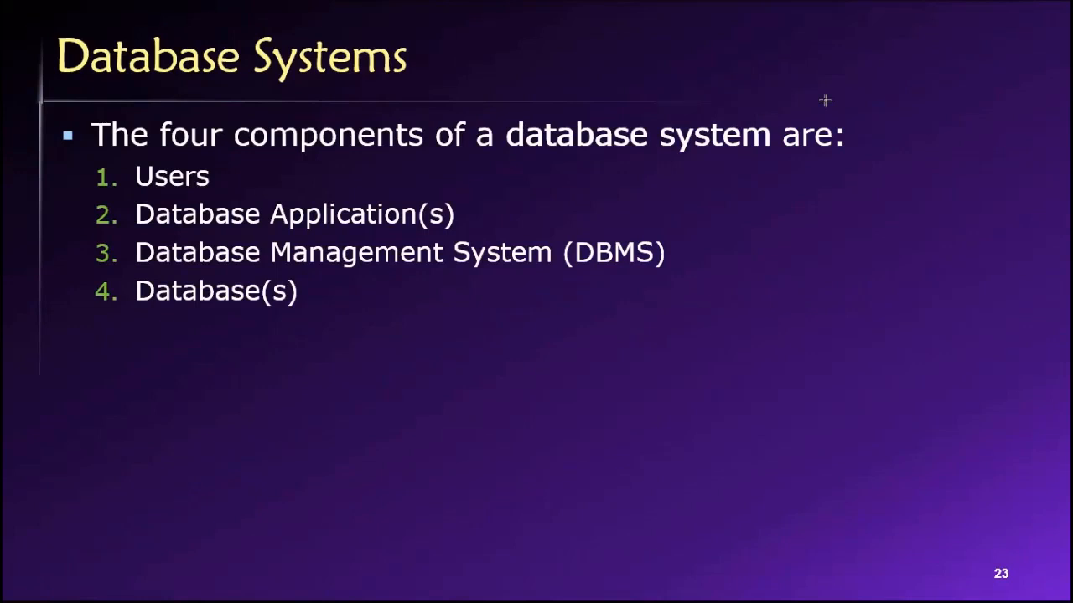
mouse_move(824, 101)
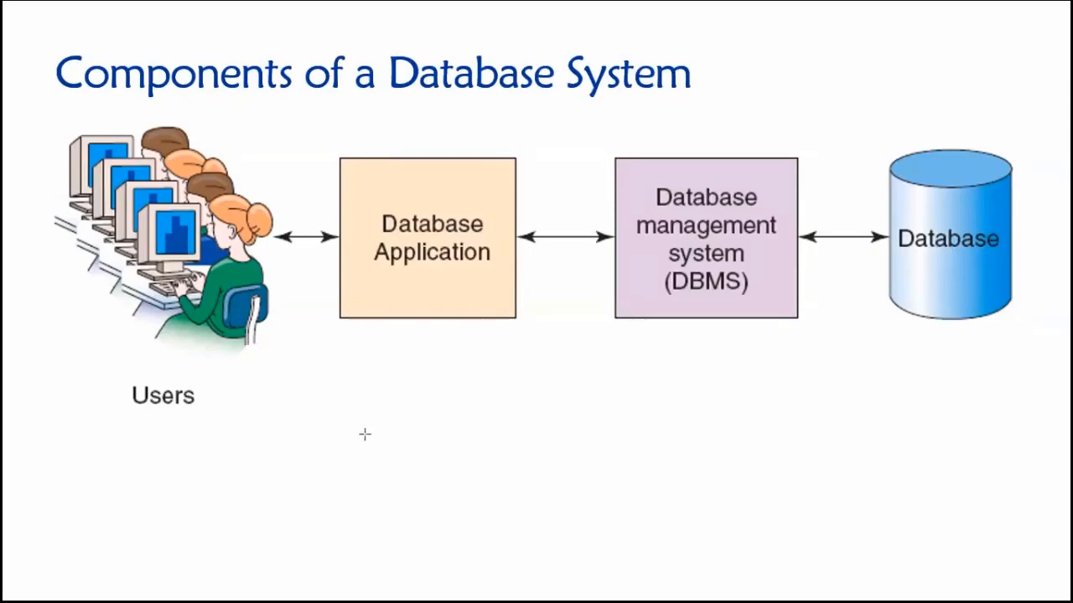
mouse_move(375, 423)
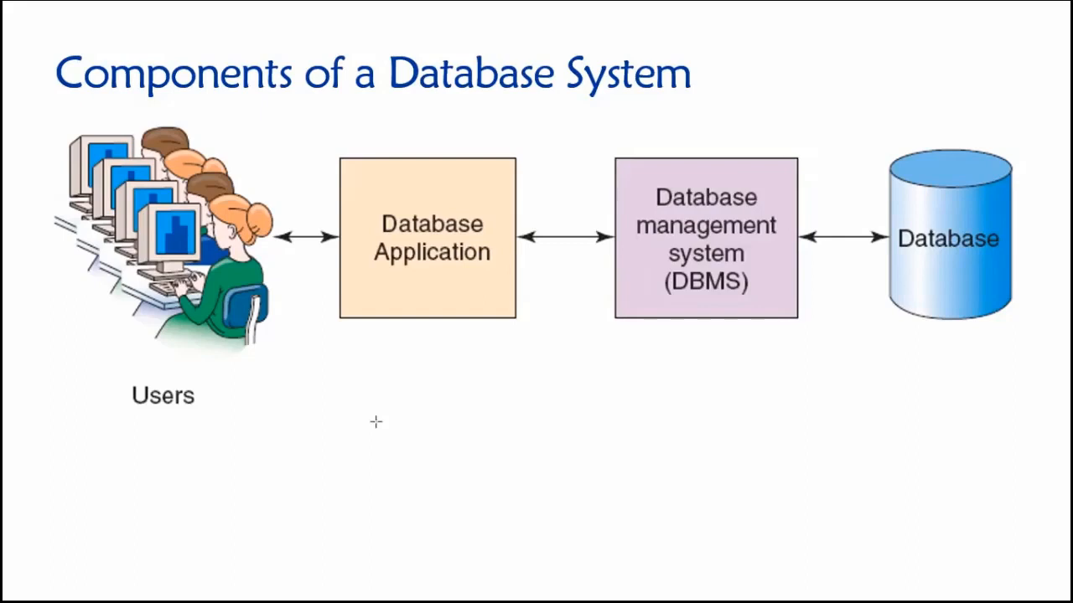
mouse_move(361, 462)
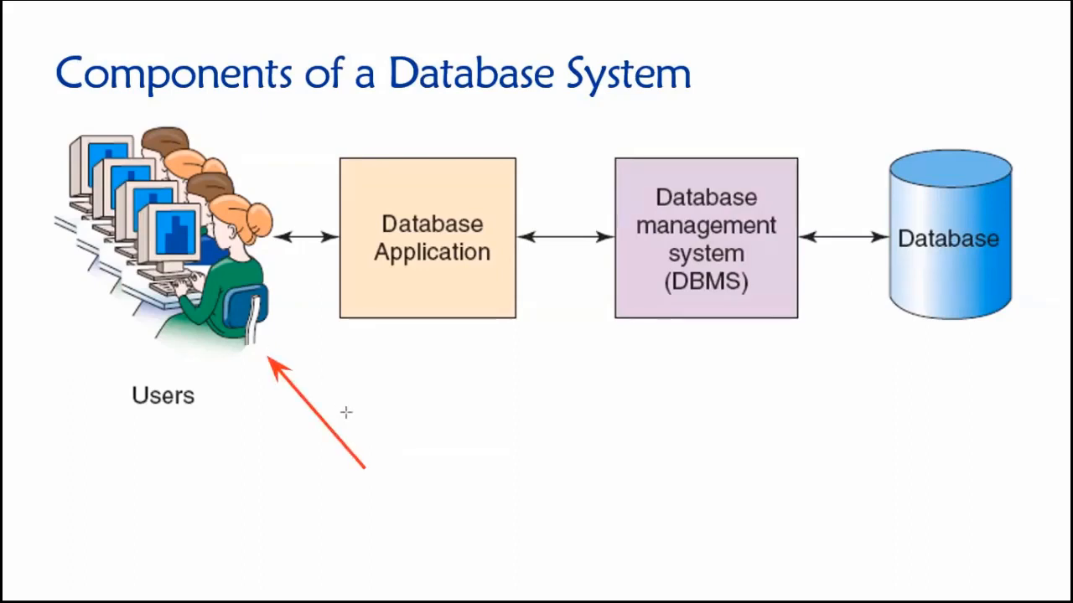
mouse_move(345, 419)
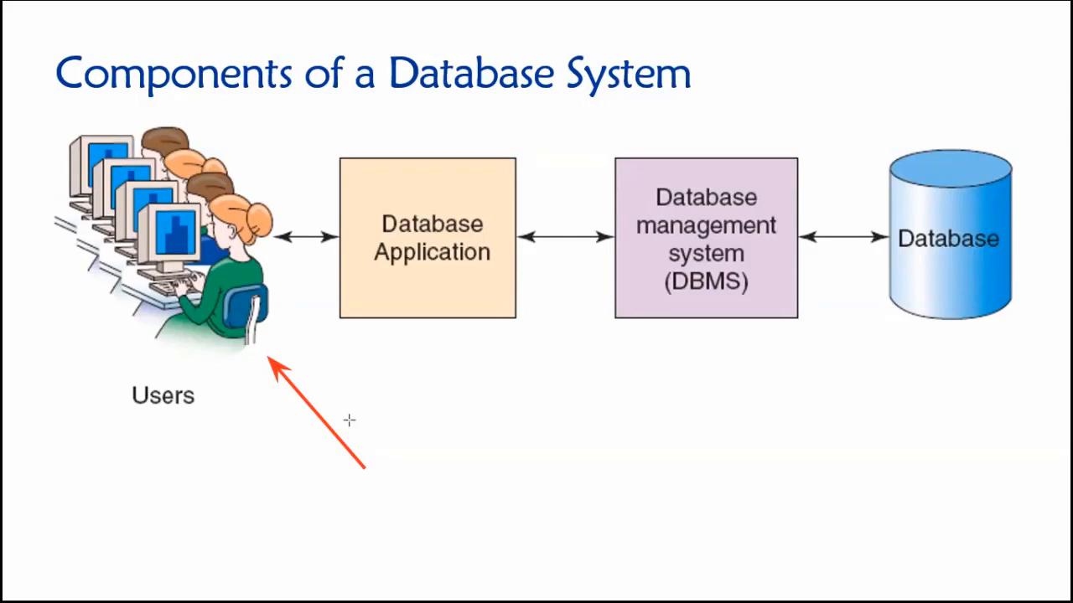
mouse_move(278, 484)
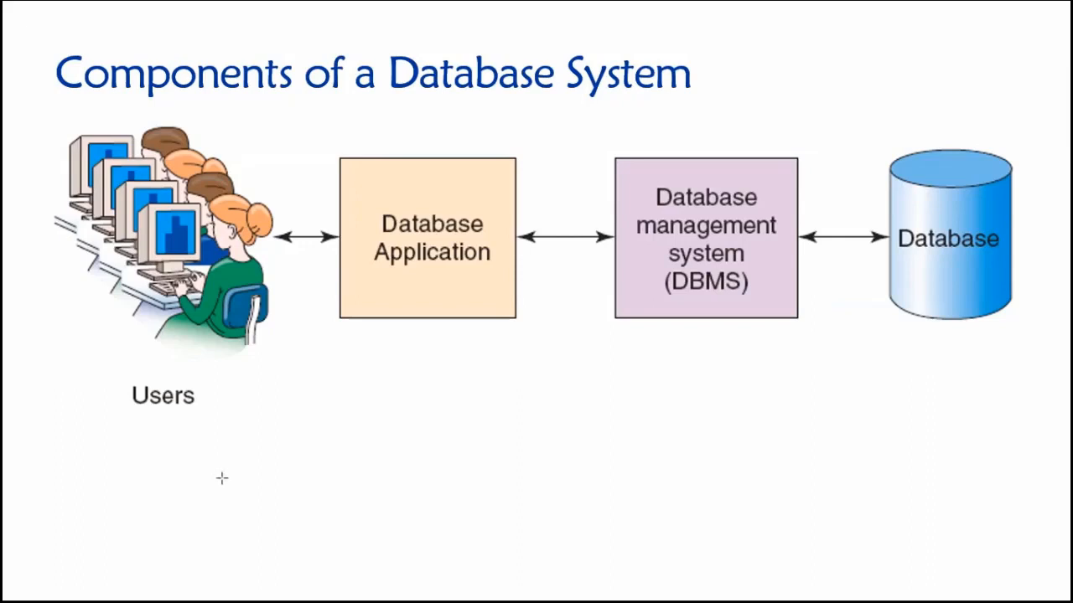
mouse_move(235, 469)
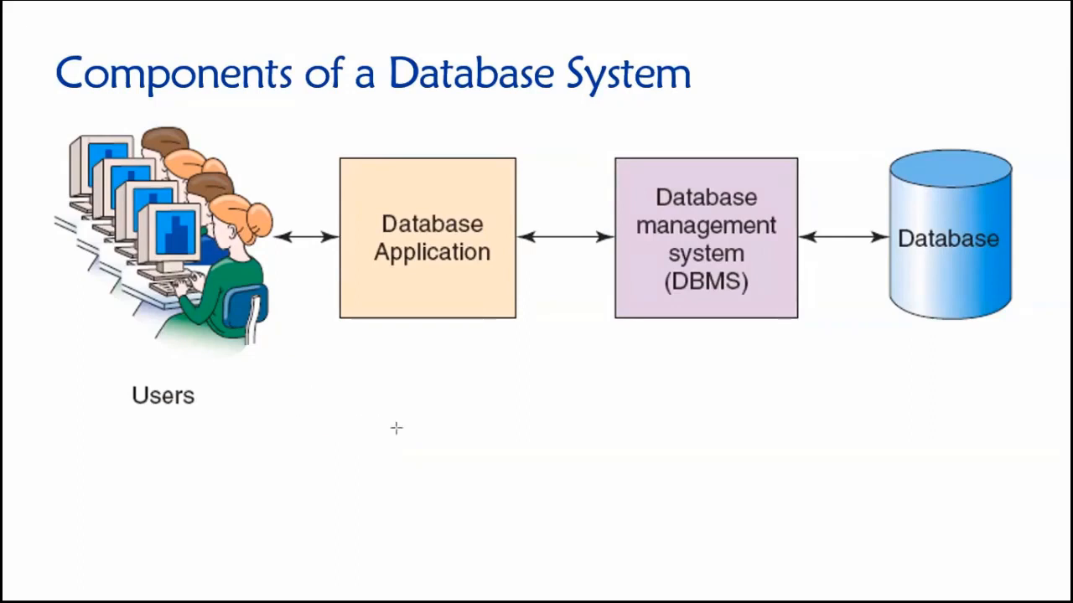
mouse_move(516, 450)
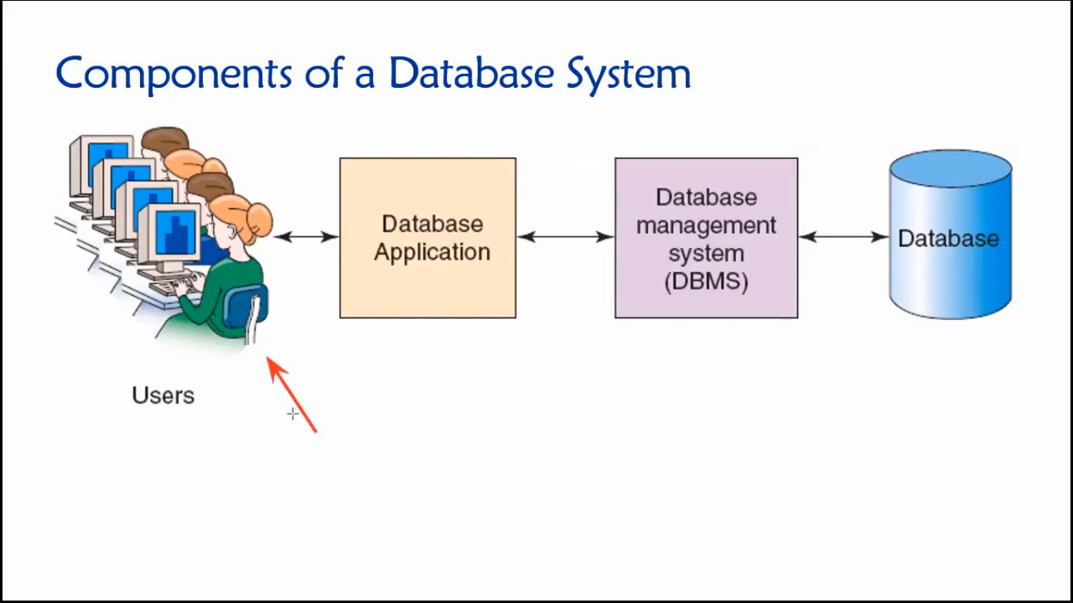
mouse_move(285, 426)
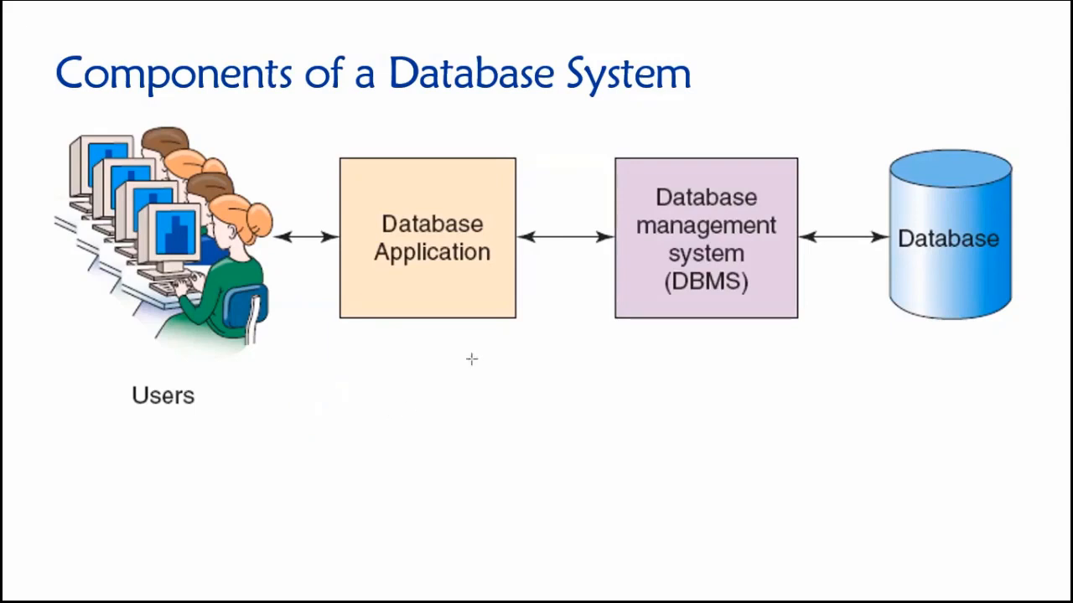
mouse_move(539, 264)
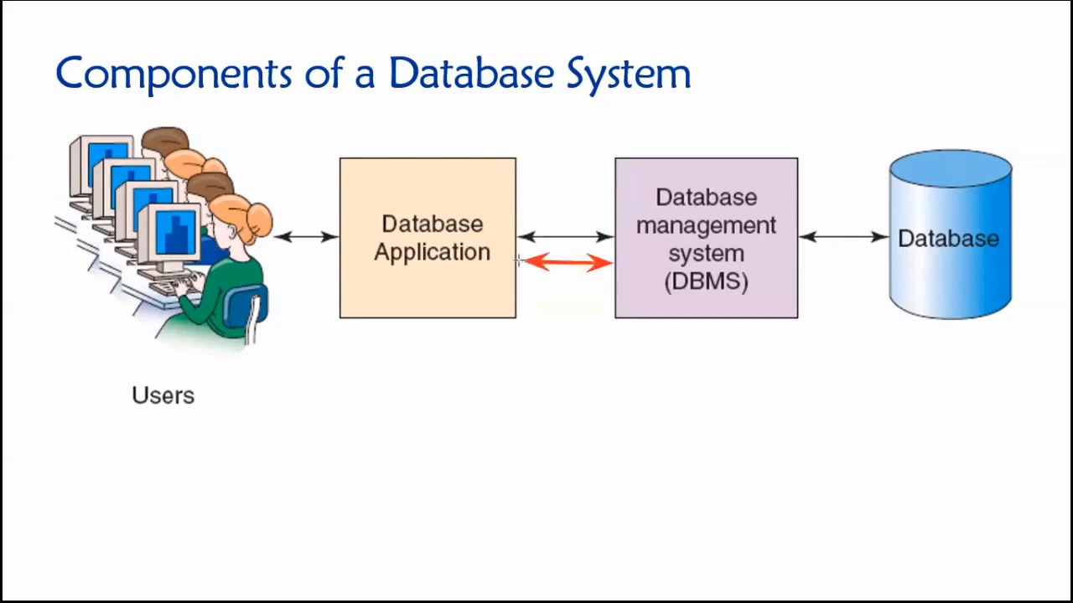
mouse_move(587, 367)
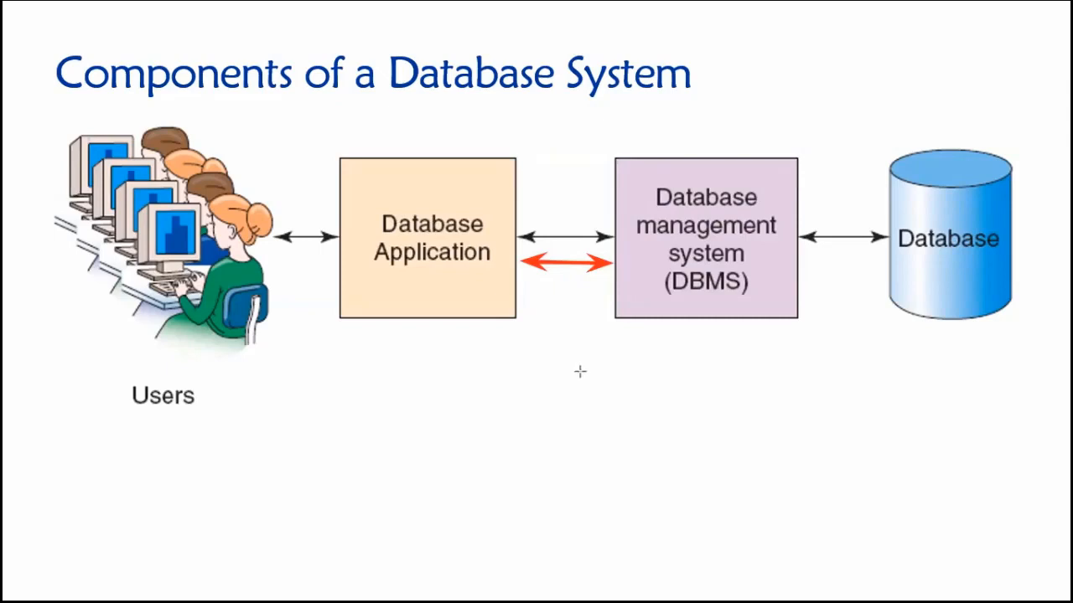
mouse_move(566, 379)
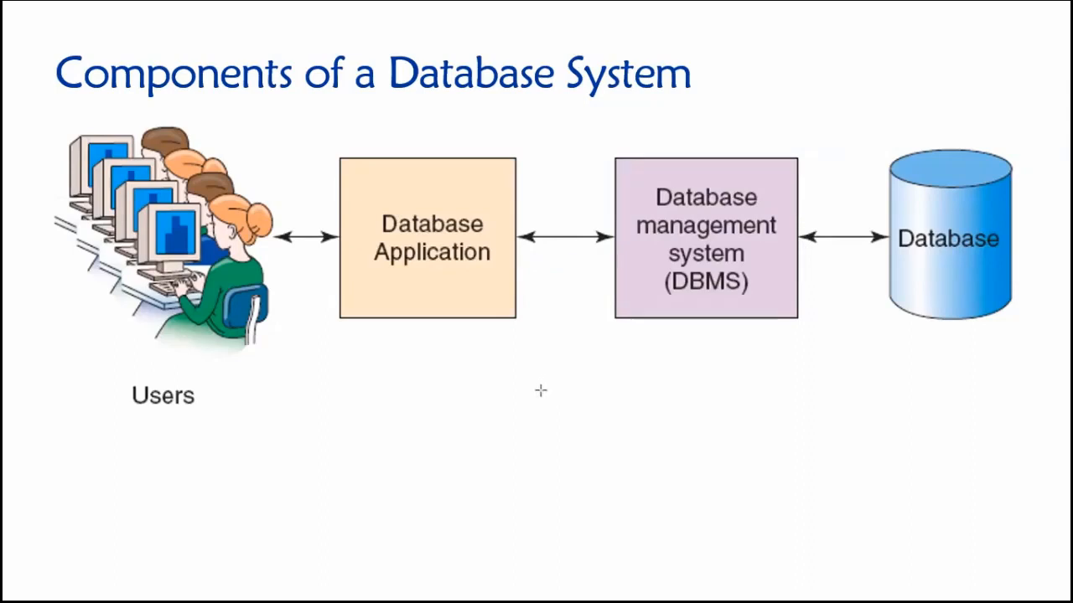
Draw a red annotation arrow pointing at the Users figure.
drag(369, 419, 276, 343)
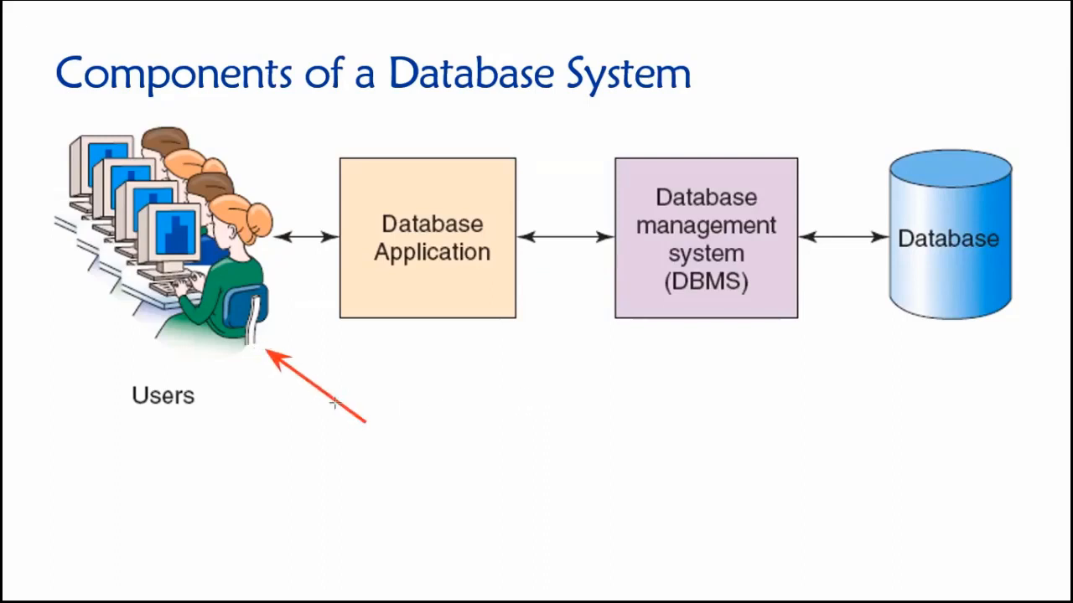
mouse_move(329, 417)
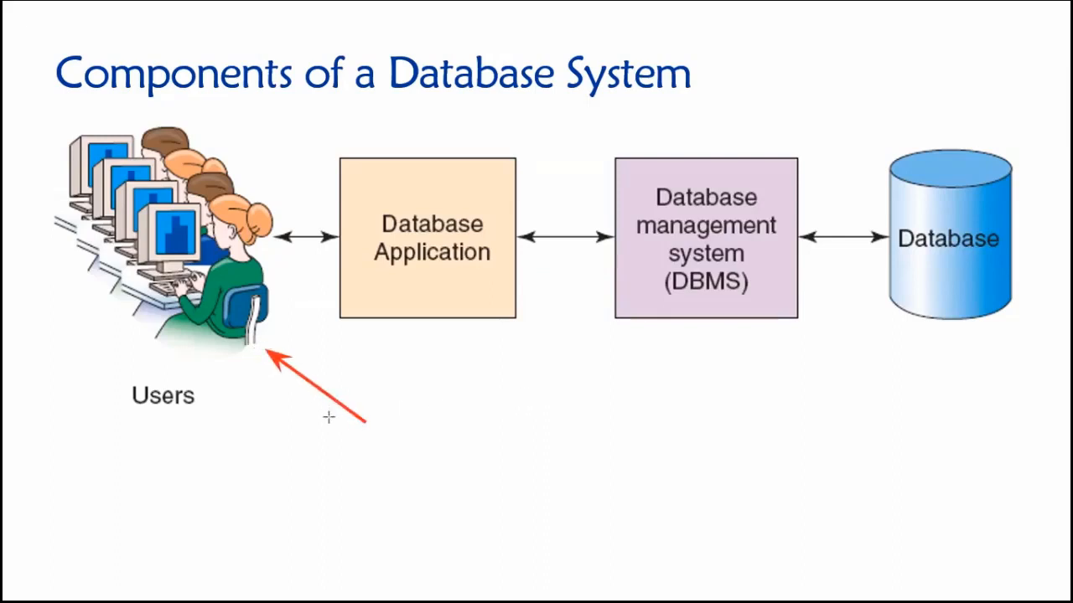
mouse_move(342, 412)
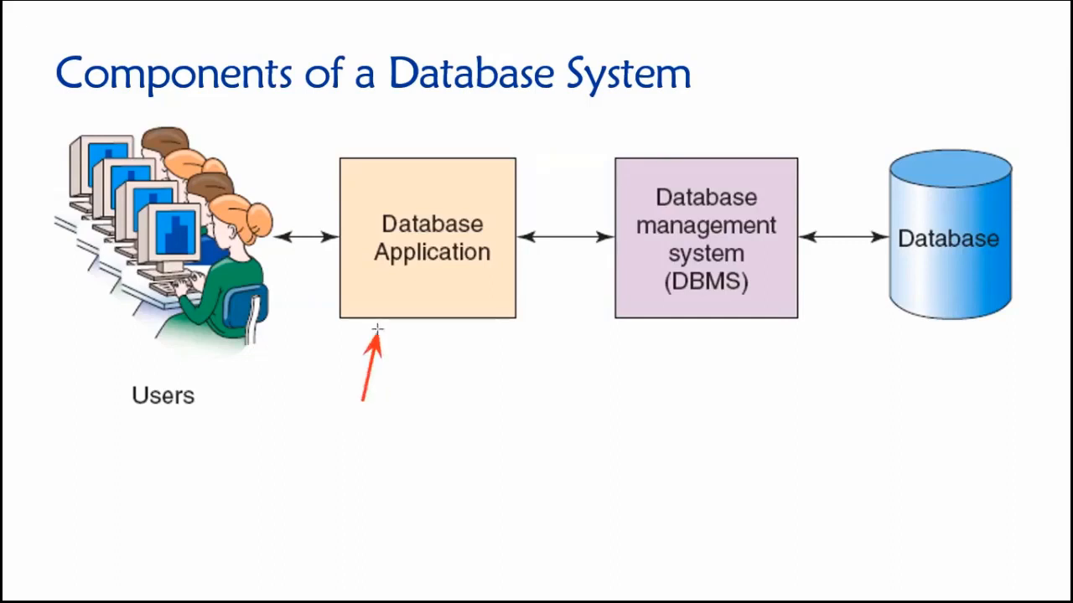
mouse_move(444, 392)
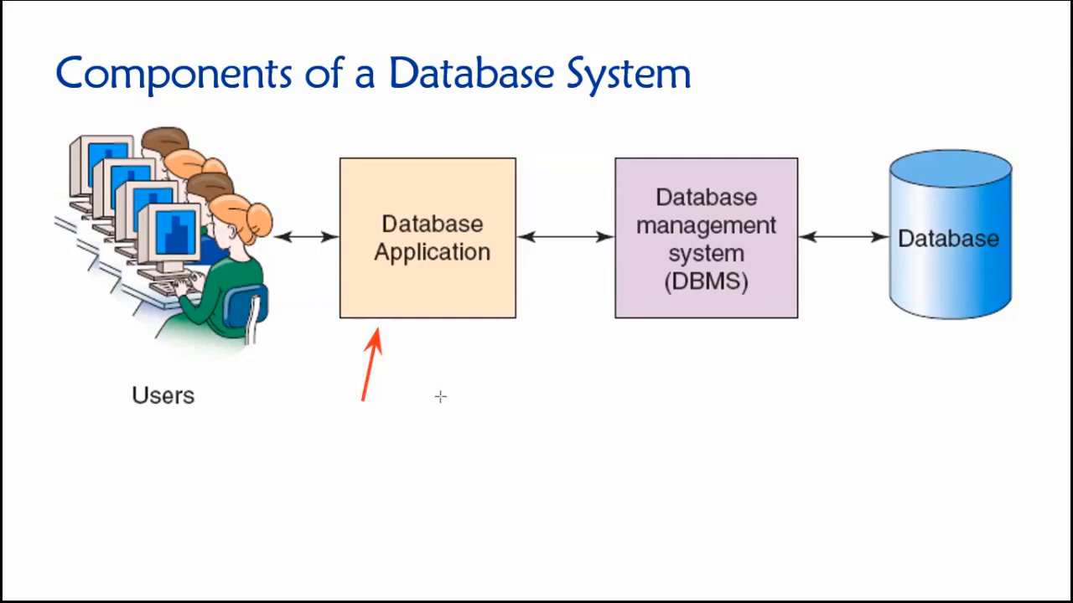
mouse_move(449, 399)
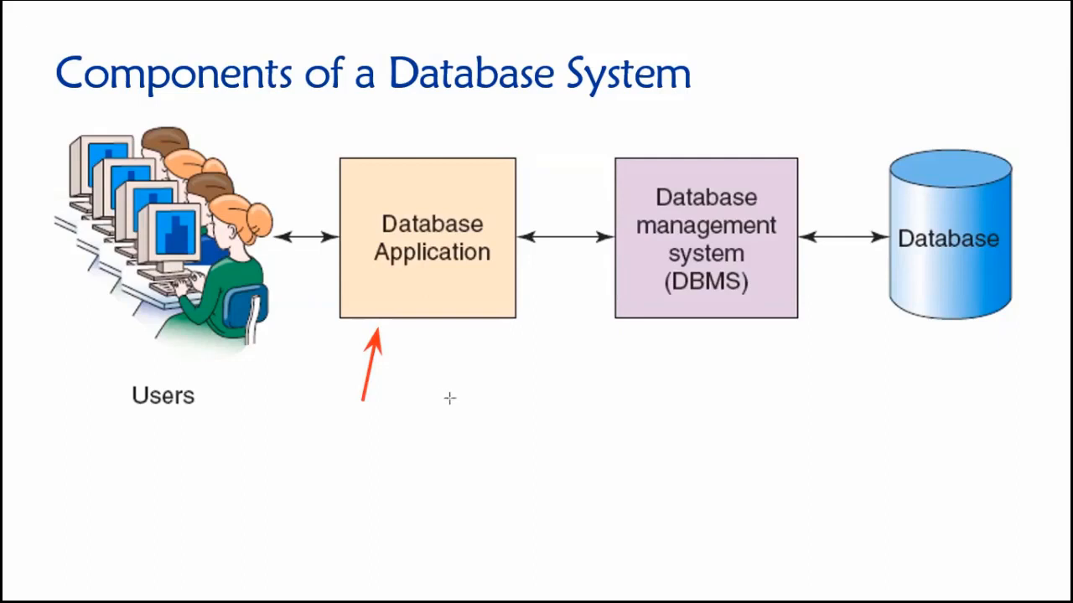
mouse_move(471, 399)
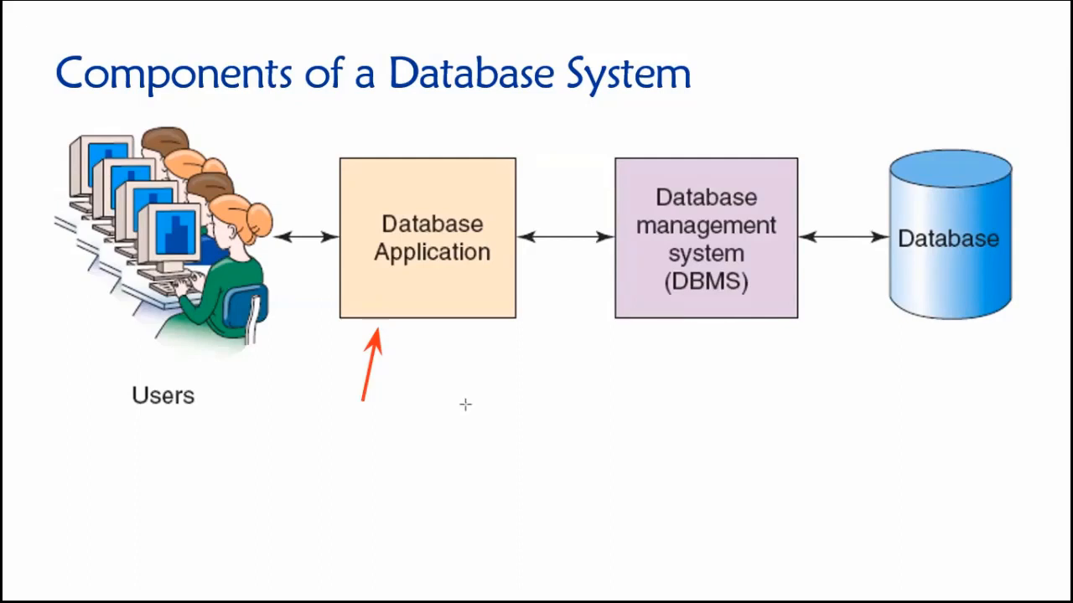
mouse_move(470, 402)
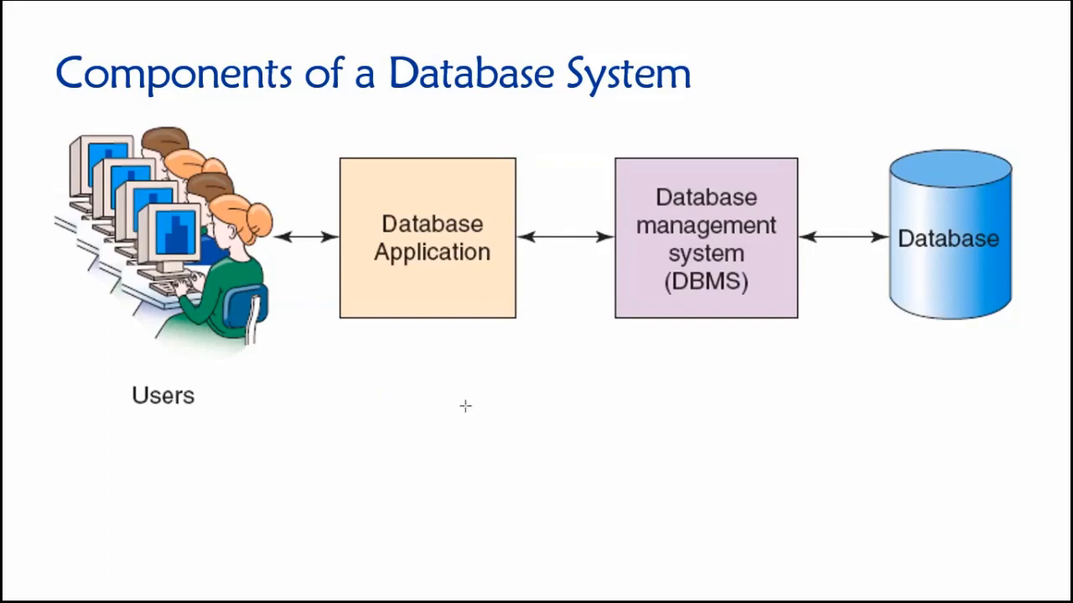
mouse_move(467, 416)
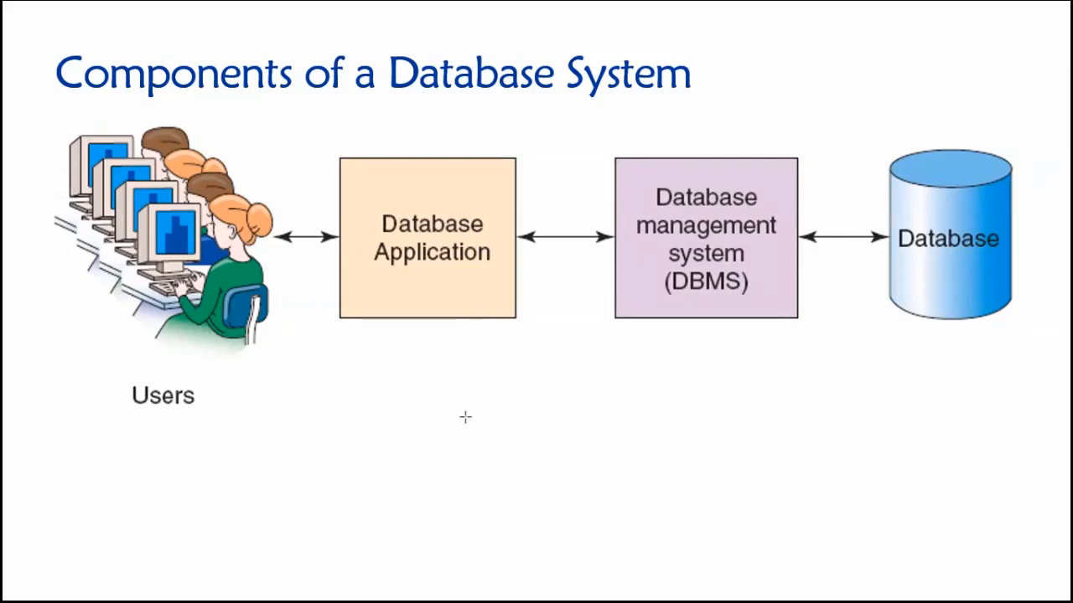
mouse_move(461, 421)
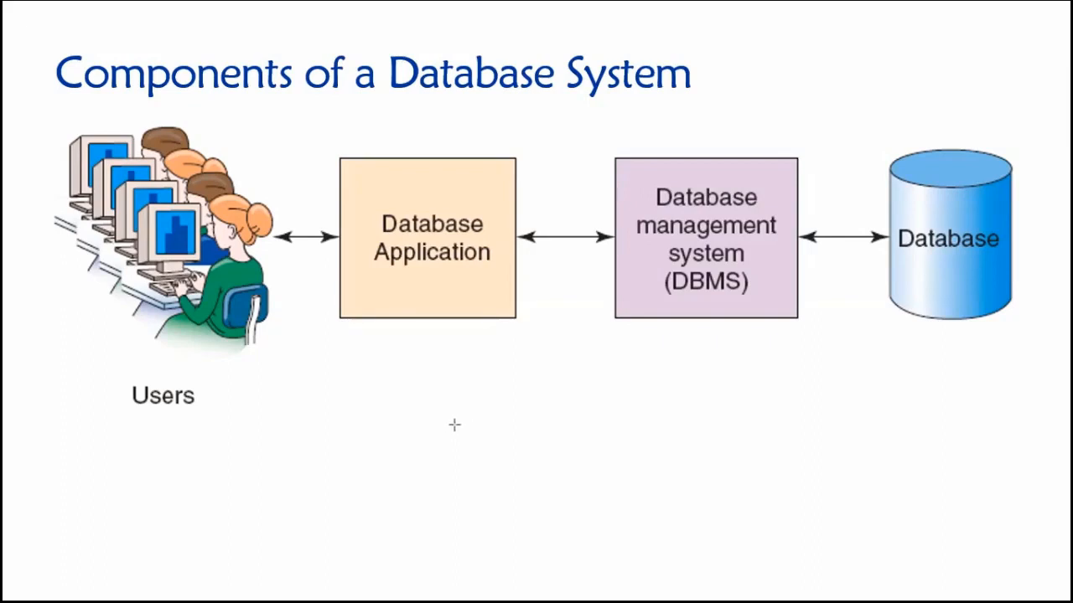
mouse_move(459, 423)
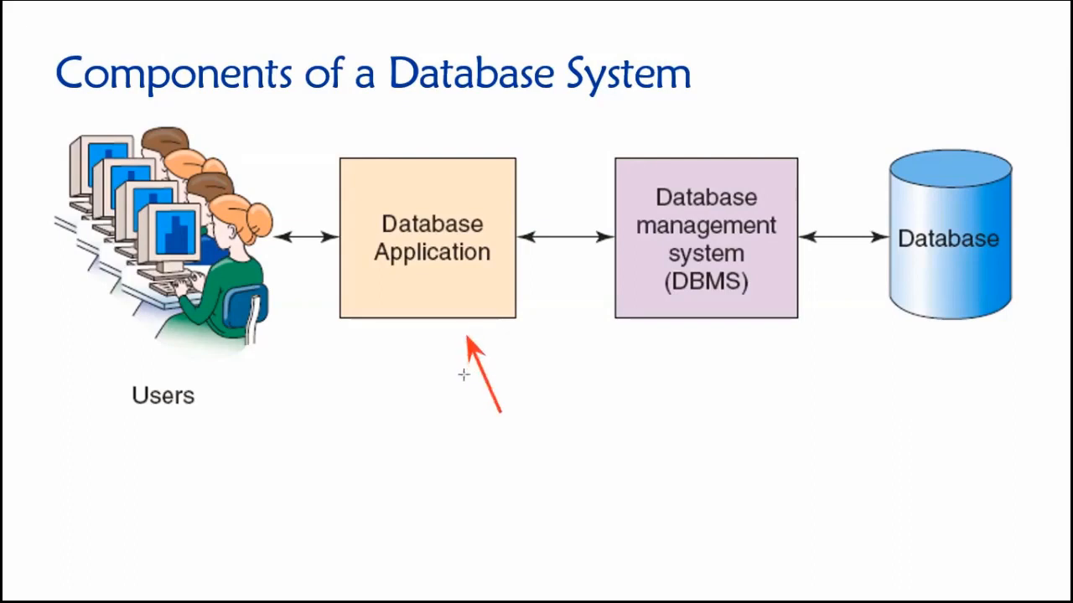
mouse_move(439, 408)
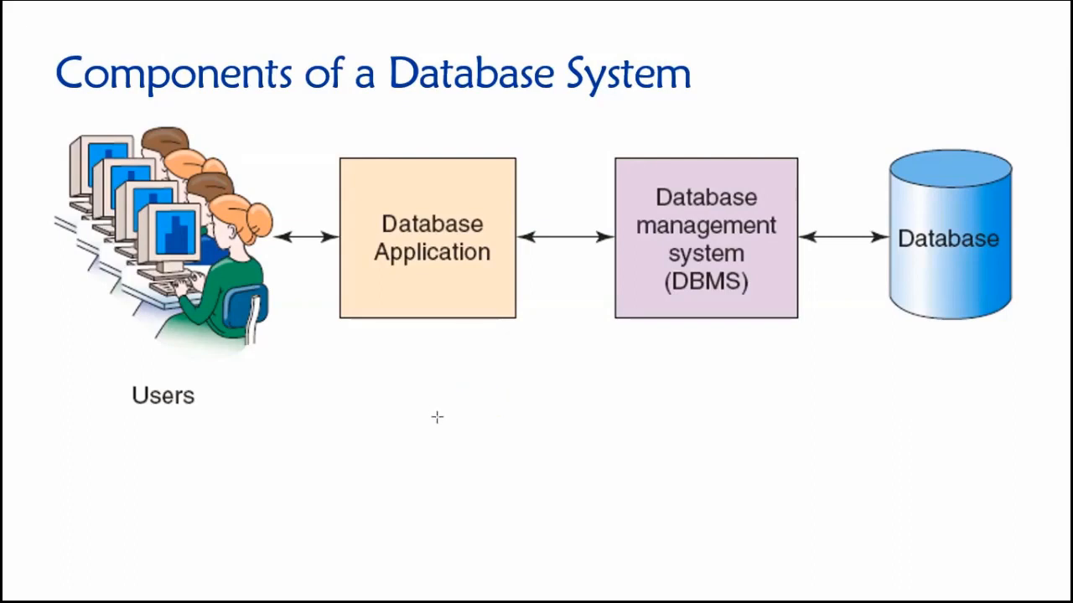
mouse_move(598, 429)
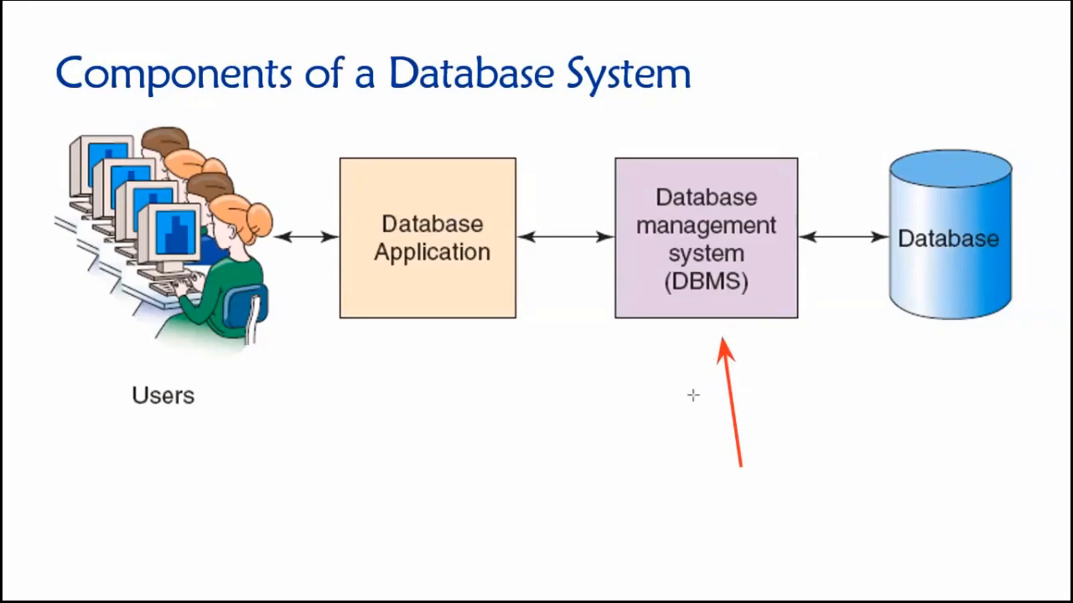
mouse_move(690, 404)
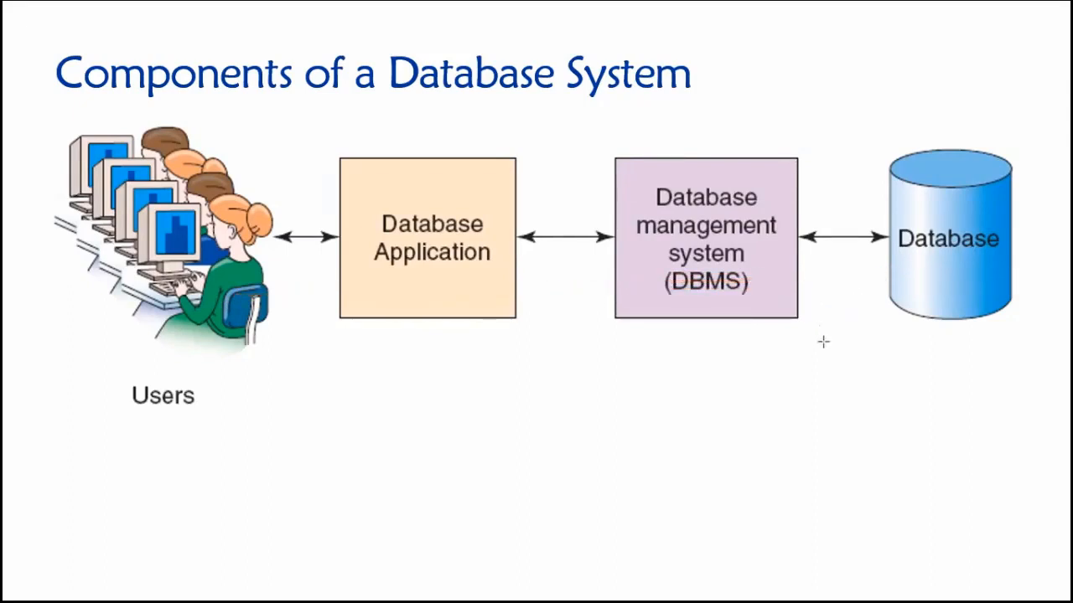
mouse_move(823, 362)
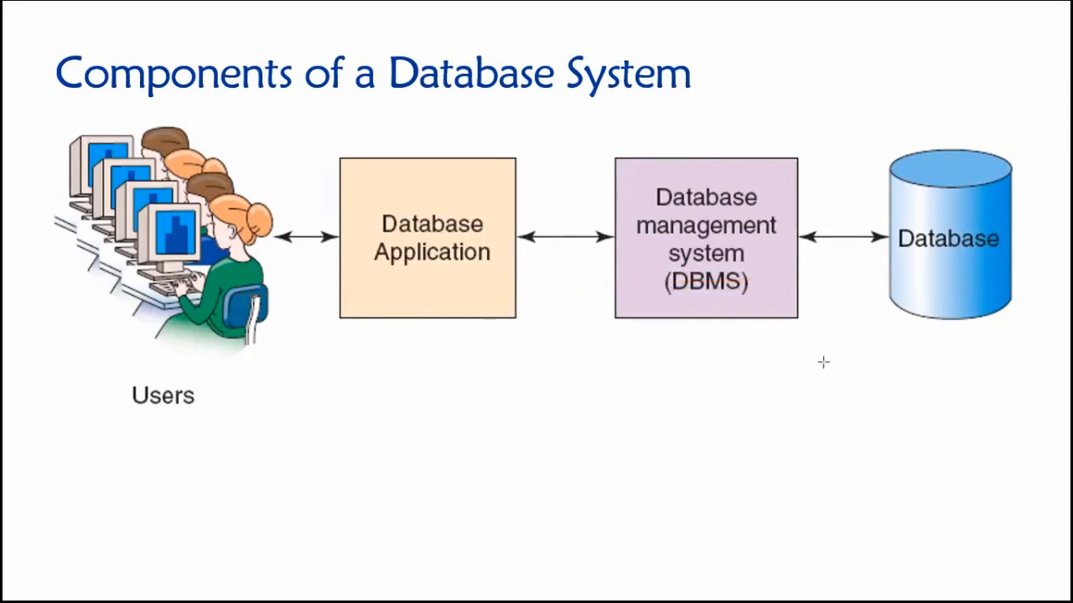
mouse_move(528, 131)
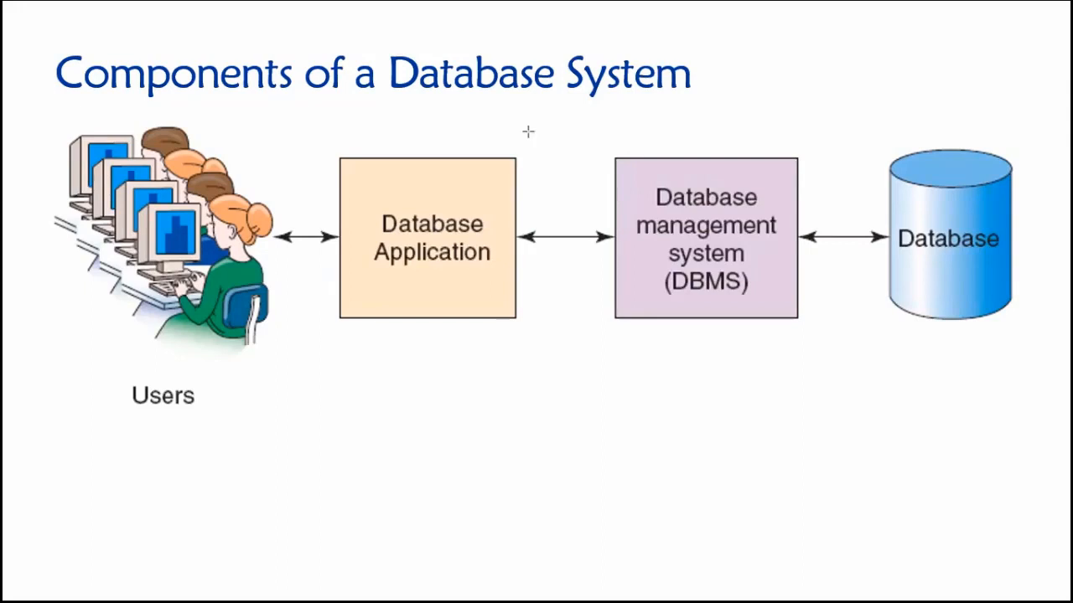
mouse_move(583, 160)
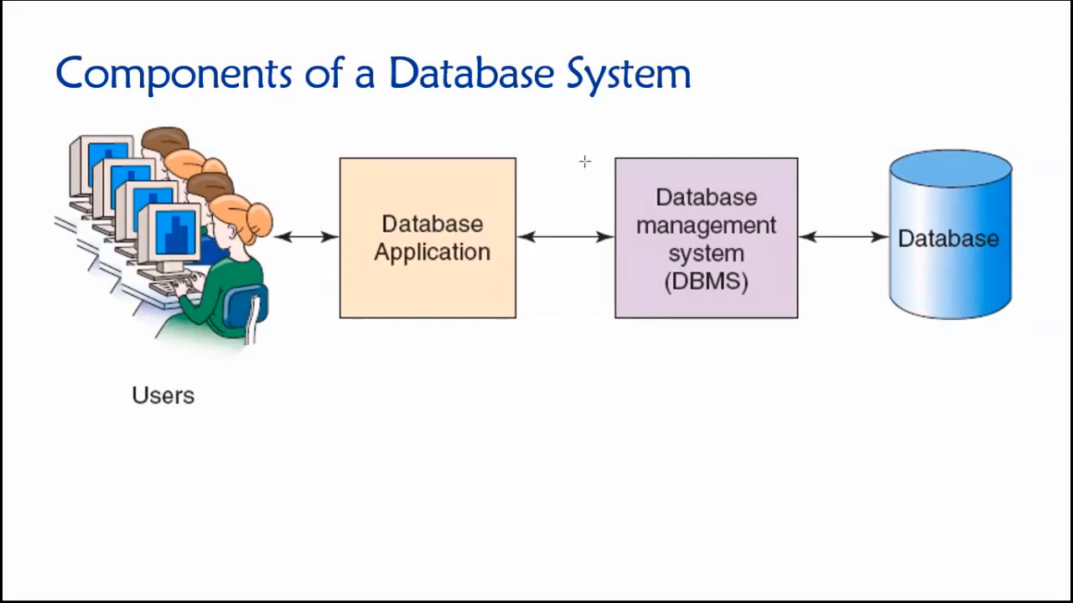
mouse_move(576, 154)
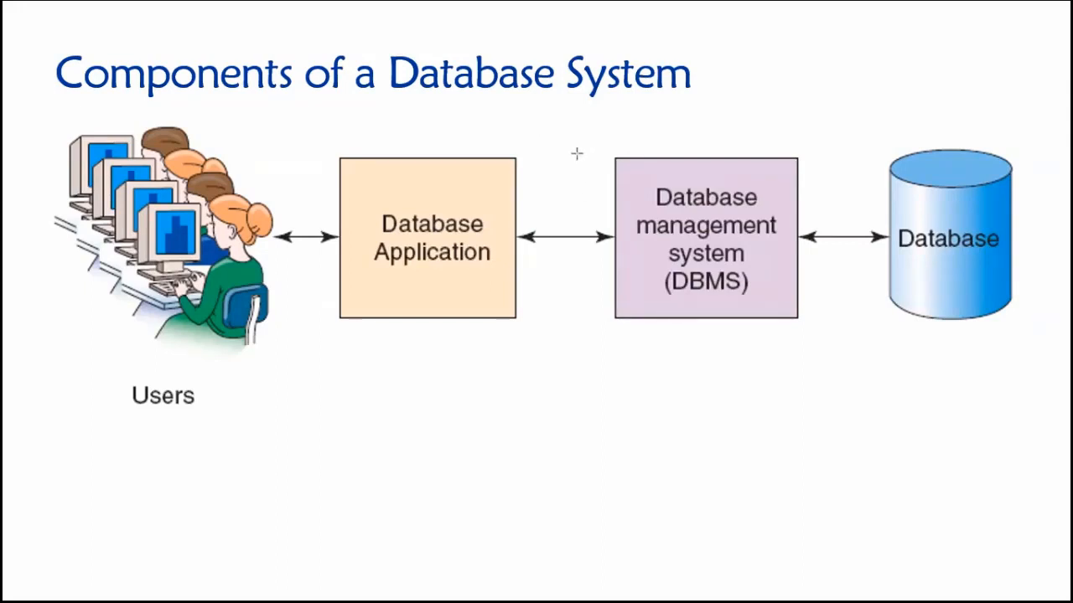
drag(579, 143, 579, 403)
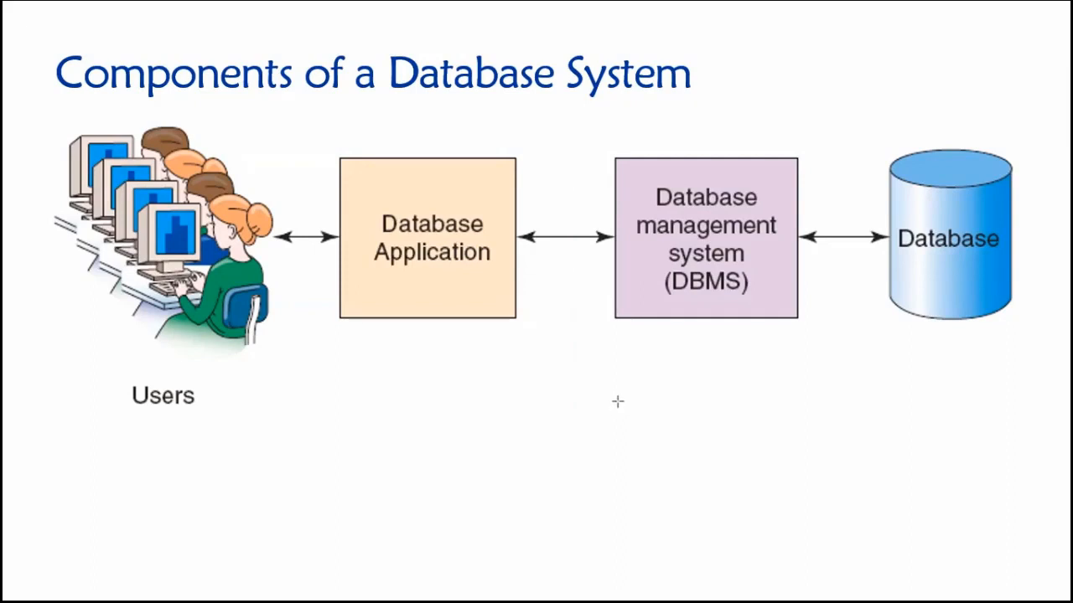
mouse_move(534, 137)
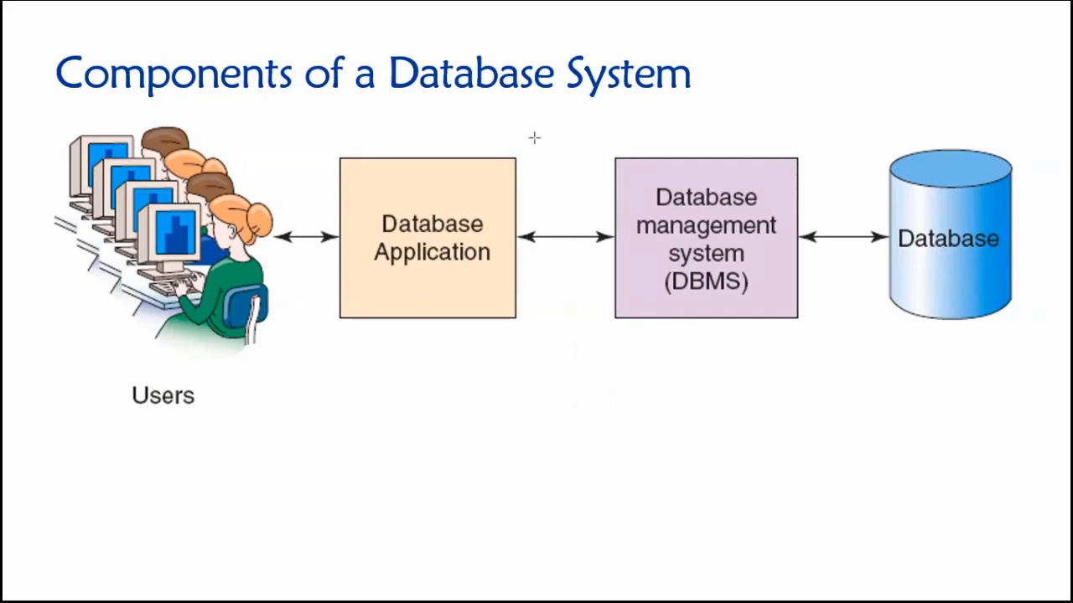
mouse_move(812, 429)
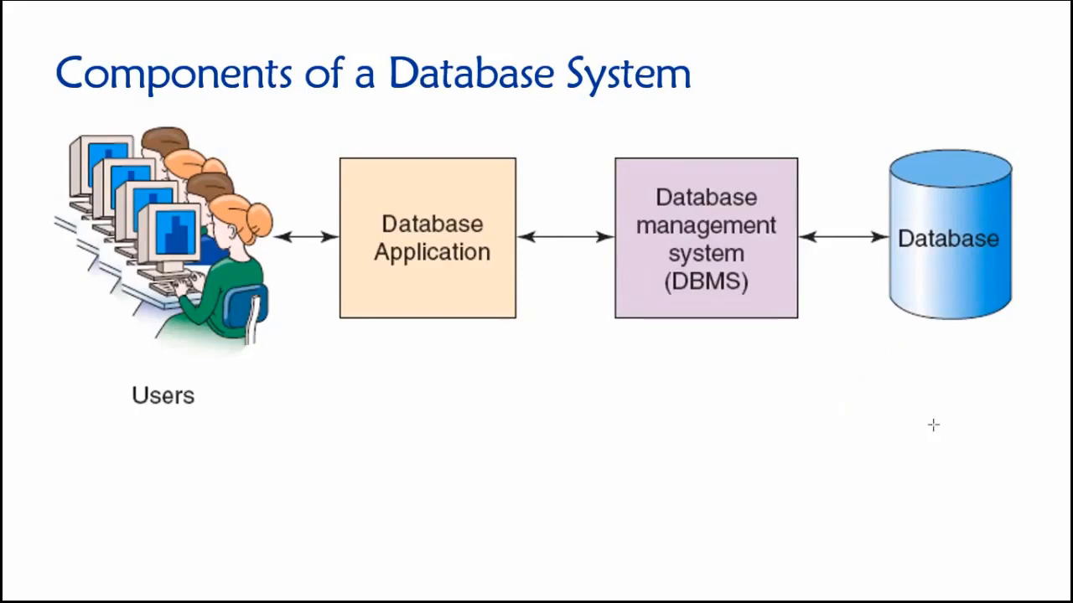
mouse_move(945, 433)
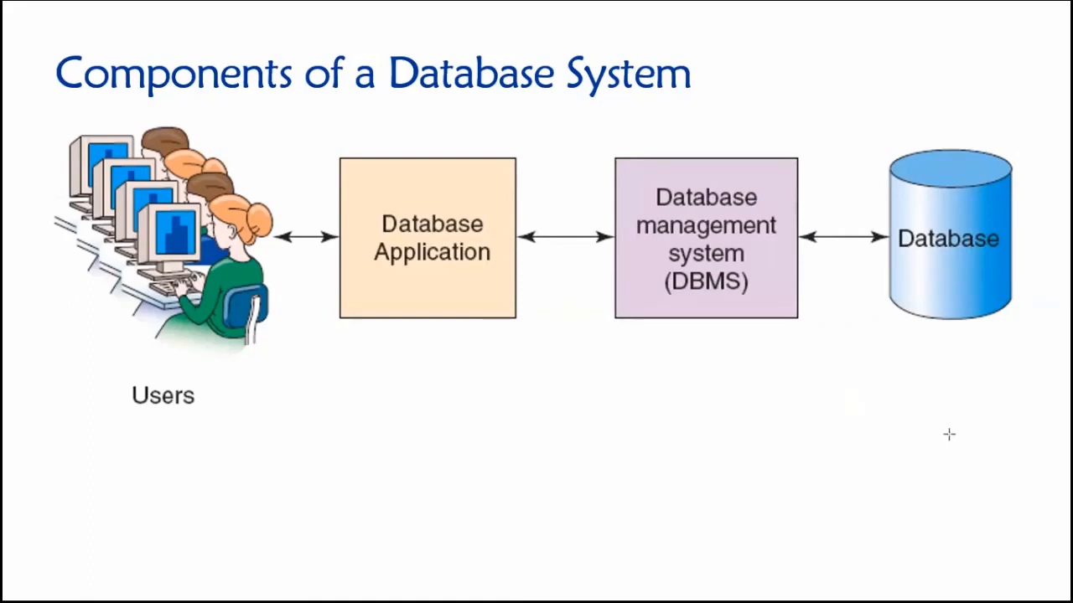
mouse_move(953, 443)
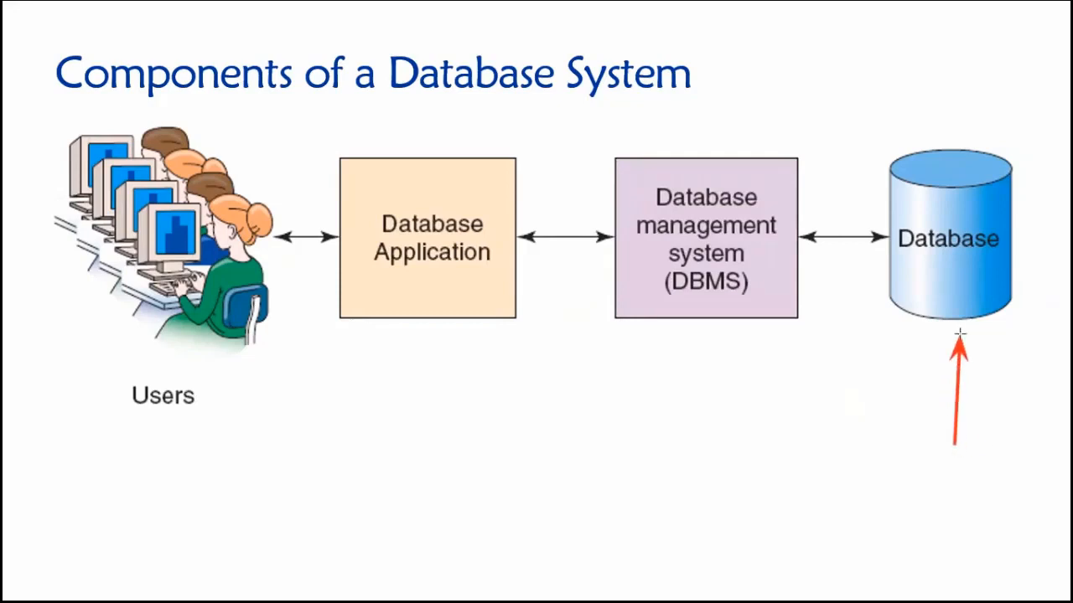
mouse_move(915, 338)
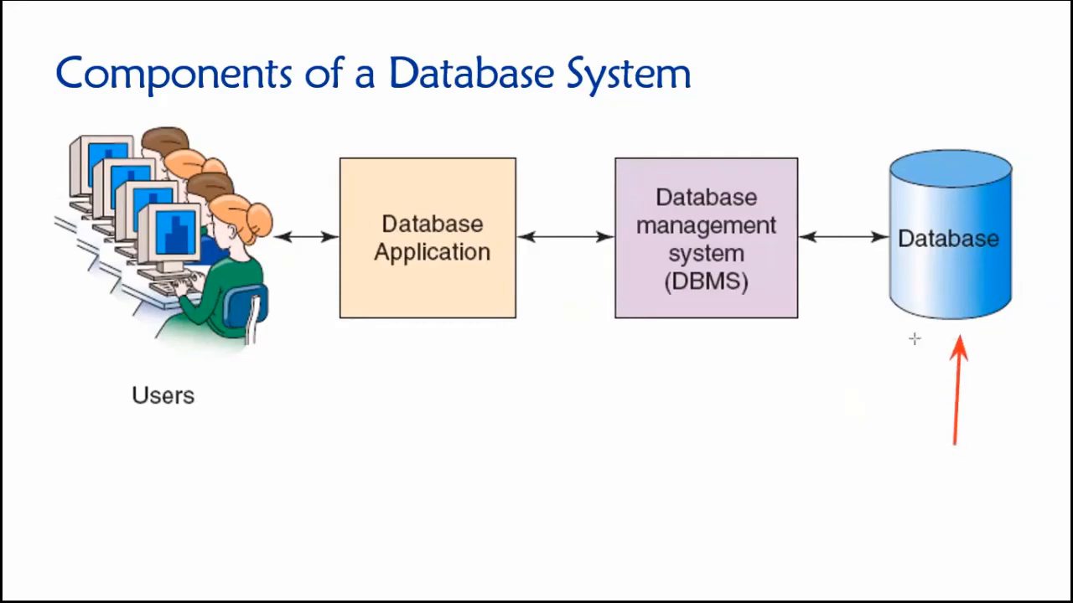
mouse_move(471, 130)
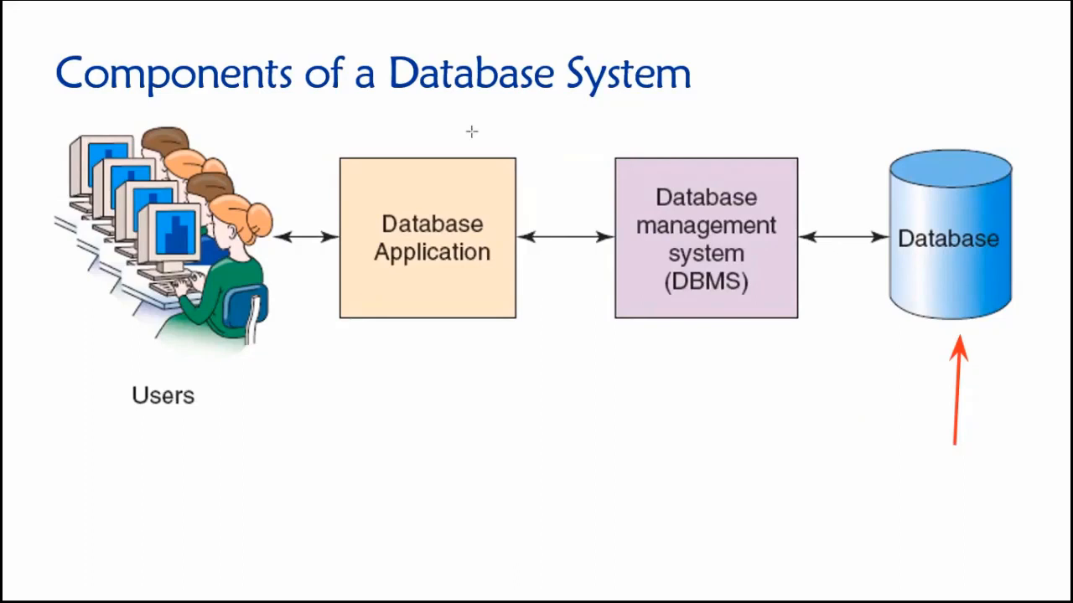
drag(308, 137, 318, 344)
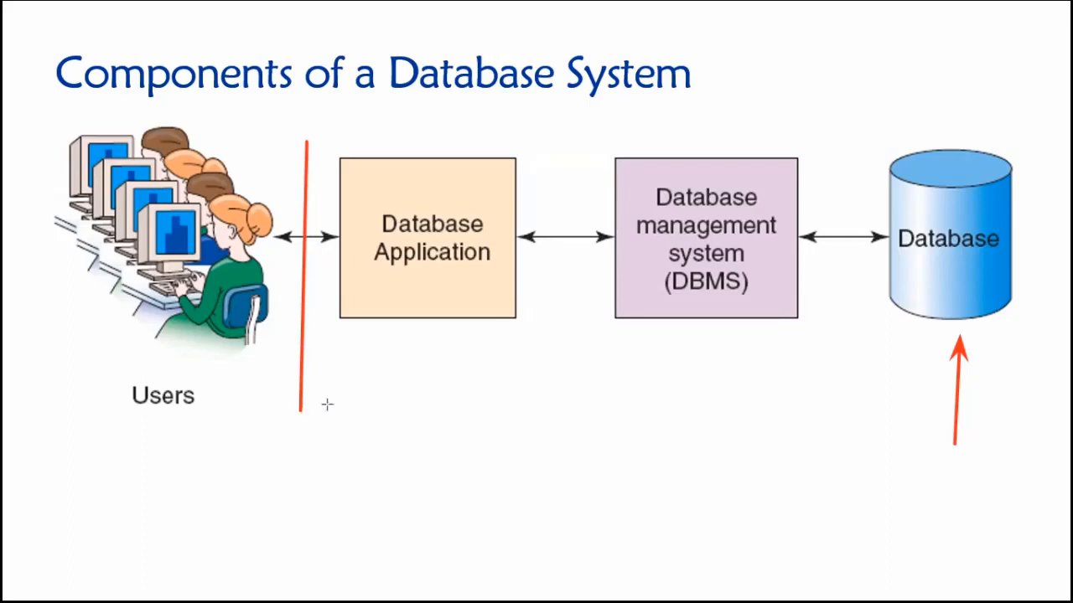
mouse_move(563, 139)
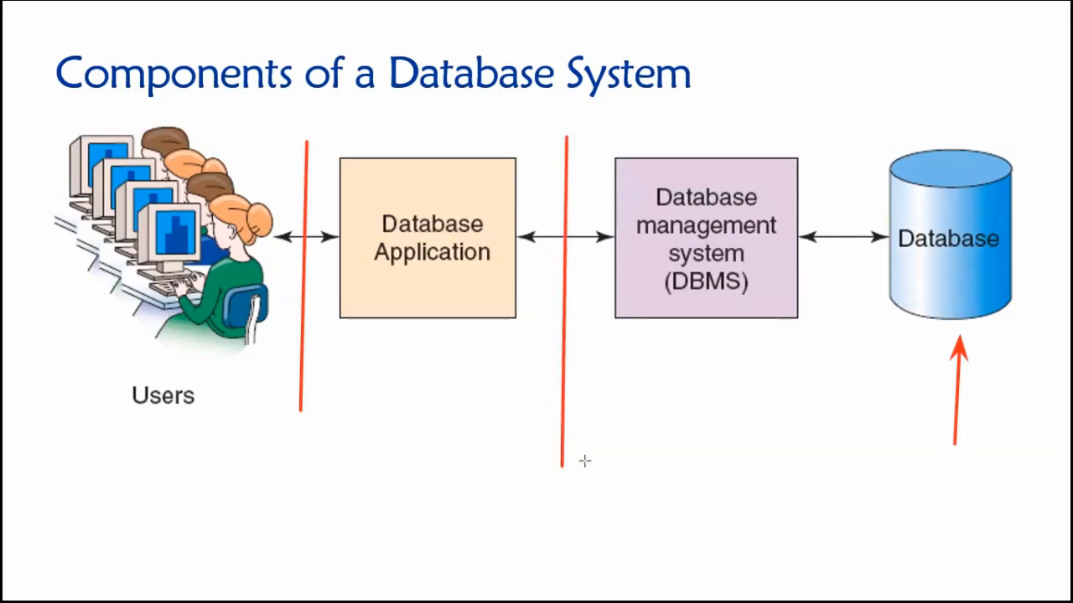
mouse_move(647, 436)
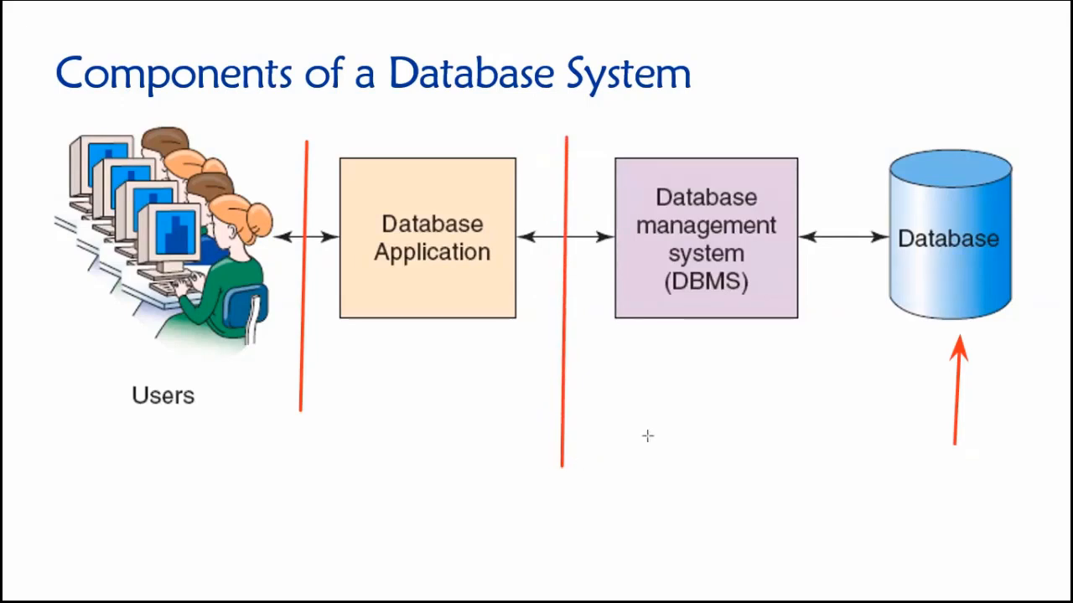
mouse_move(754, 432)
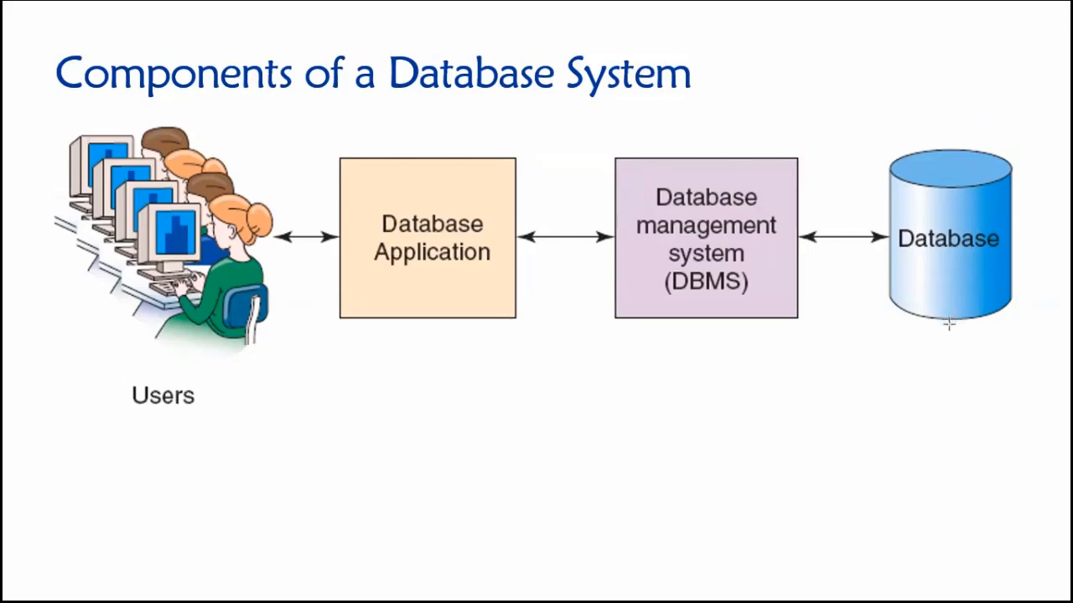
mouse_move(940, 342)
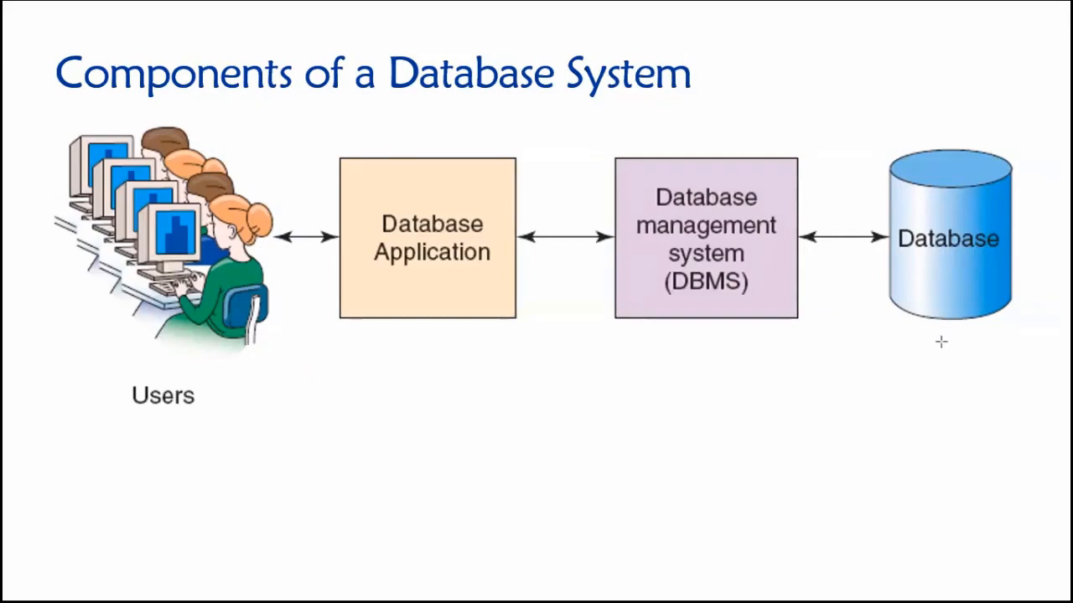
mouse_move(928, 335)
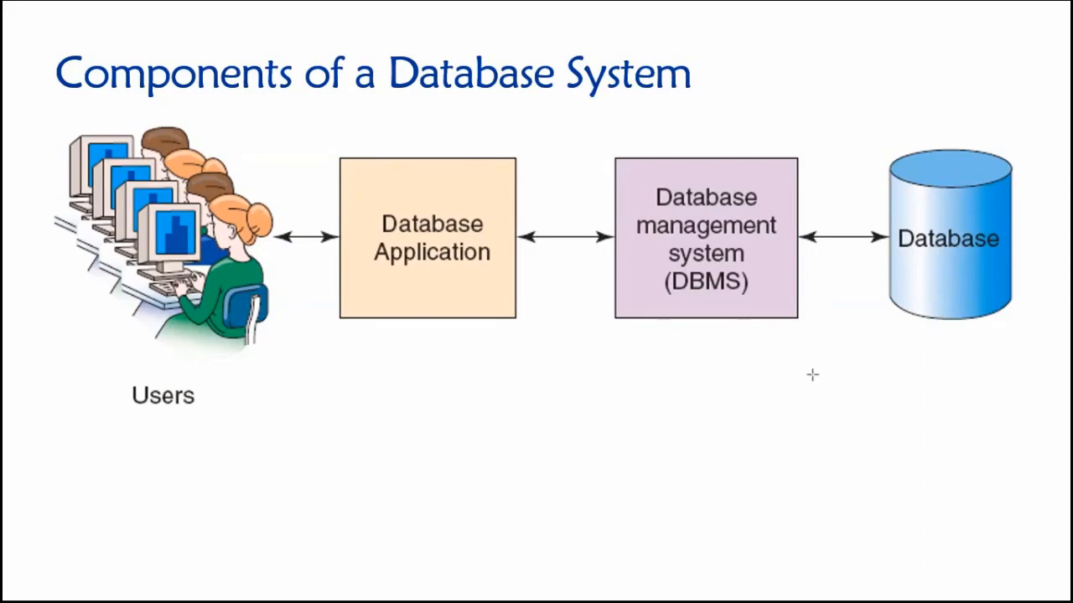
mouse_move(456, 134)
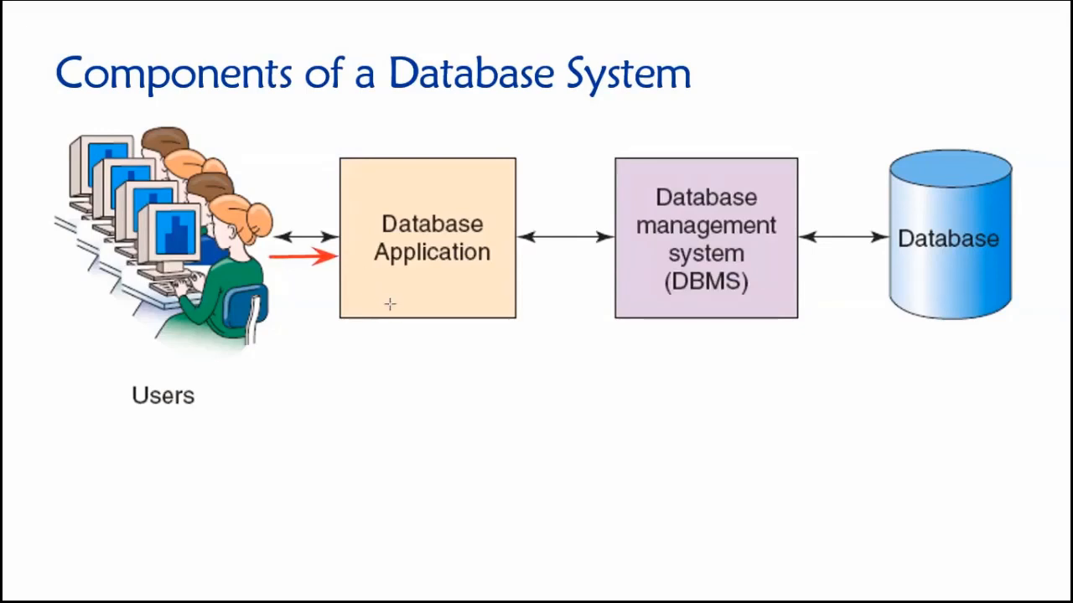
mouse_move(481, 378)
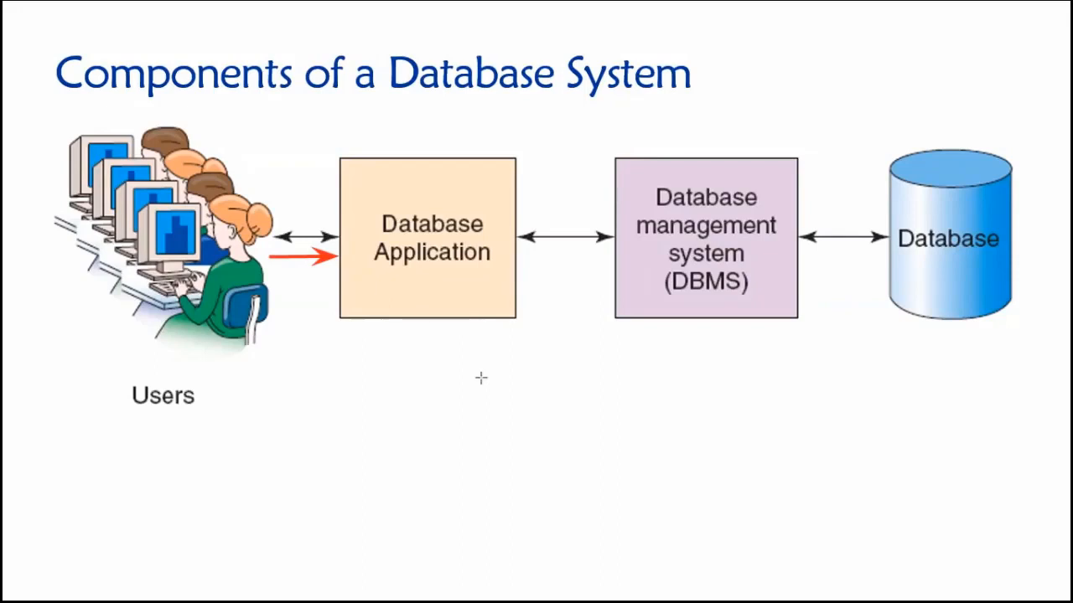
mouse_move(563, 295)
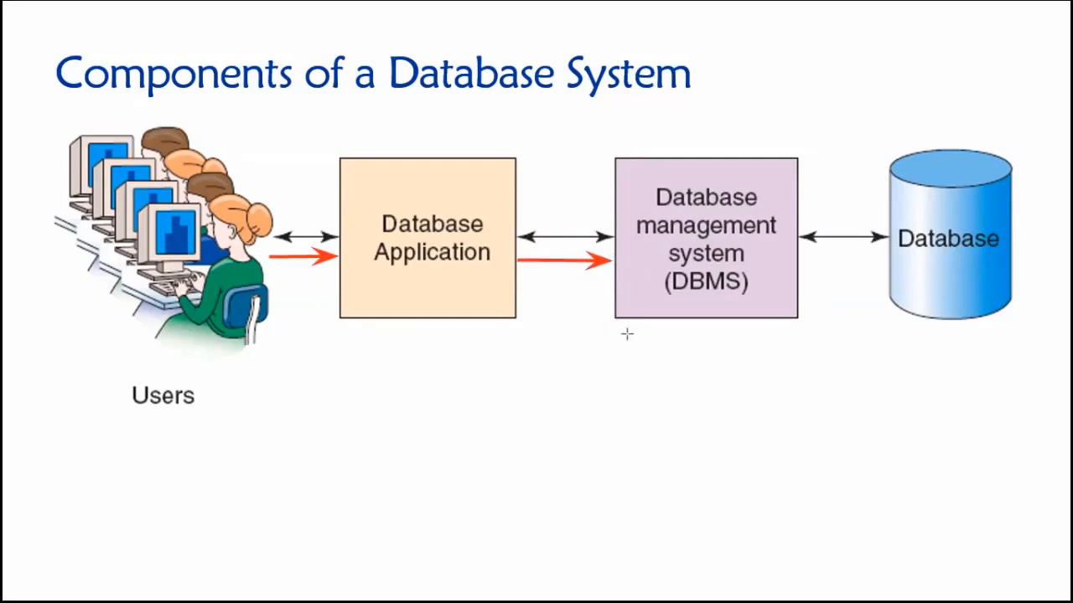
mouse_move(701, 372)
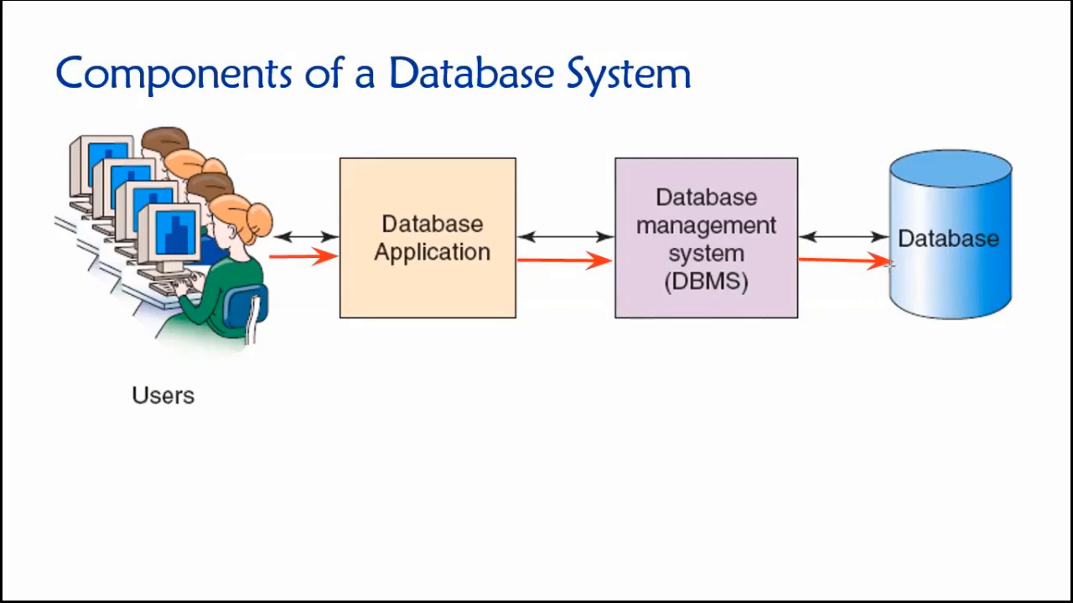
mouse_move(915, 270)
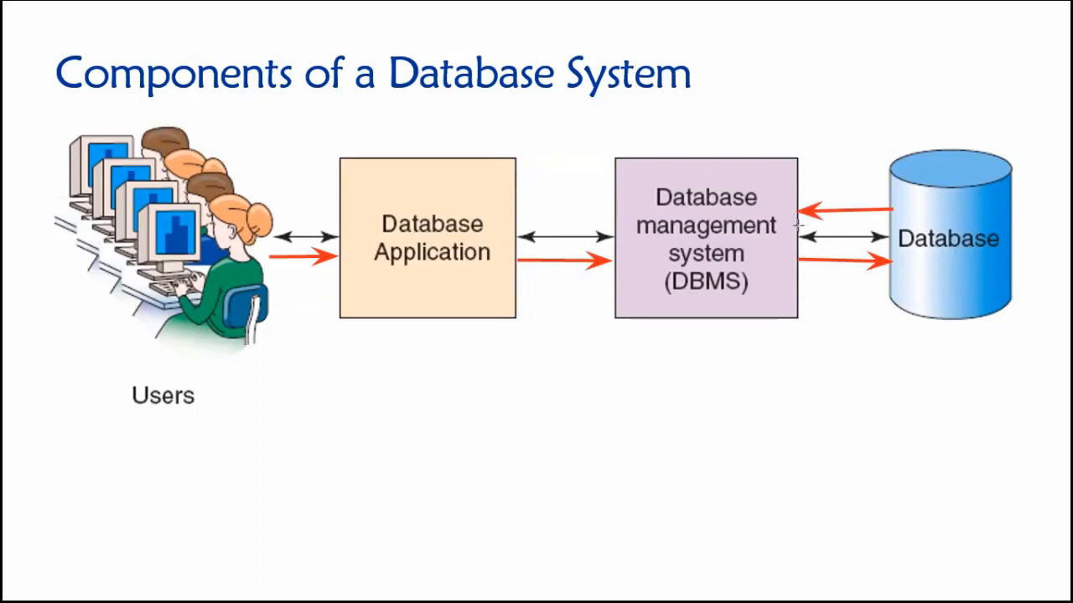
mouse_move(915, 215)
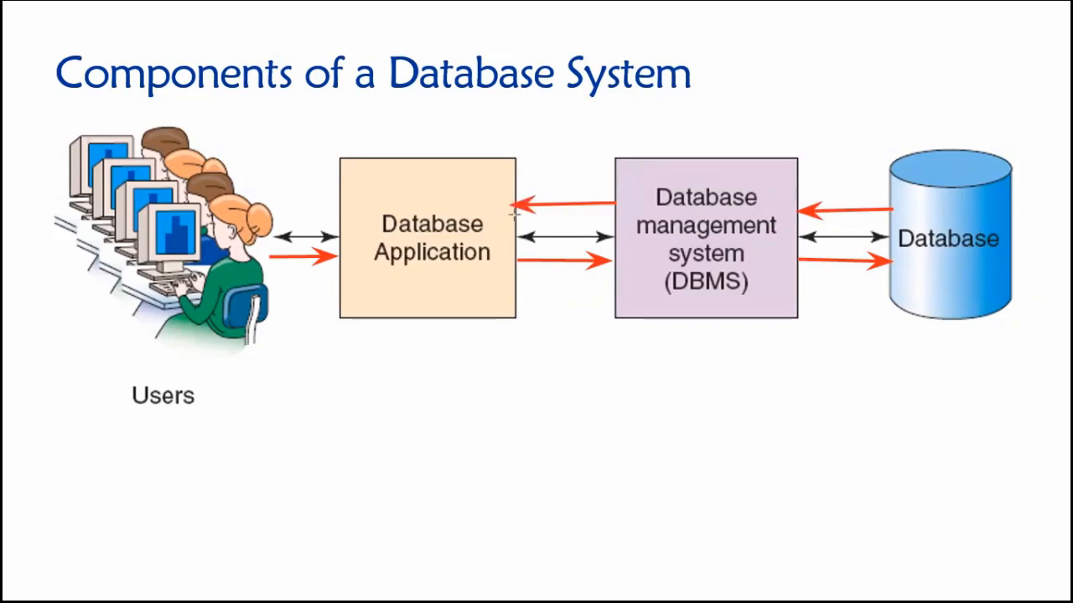
mouse_move(332, 204)
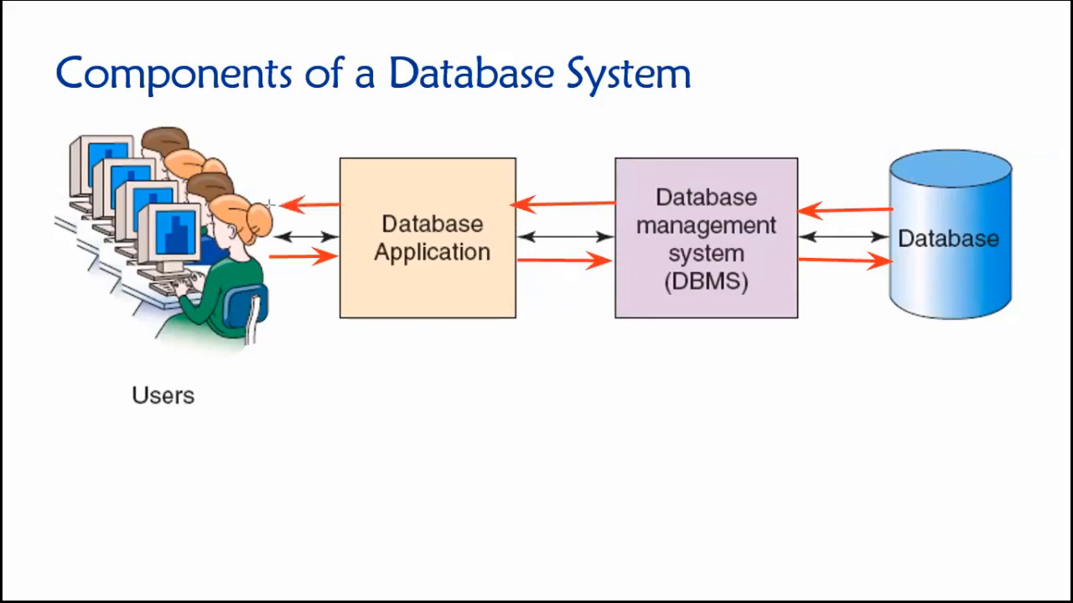
mouse_move(422, 281)
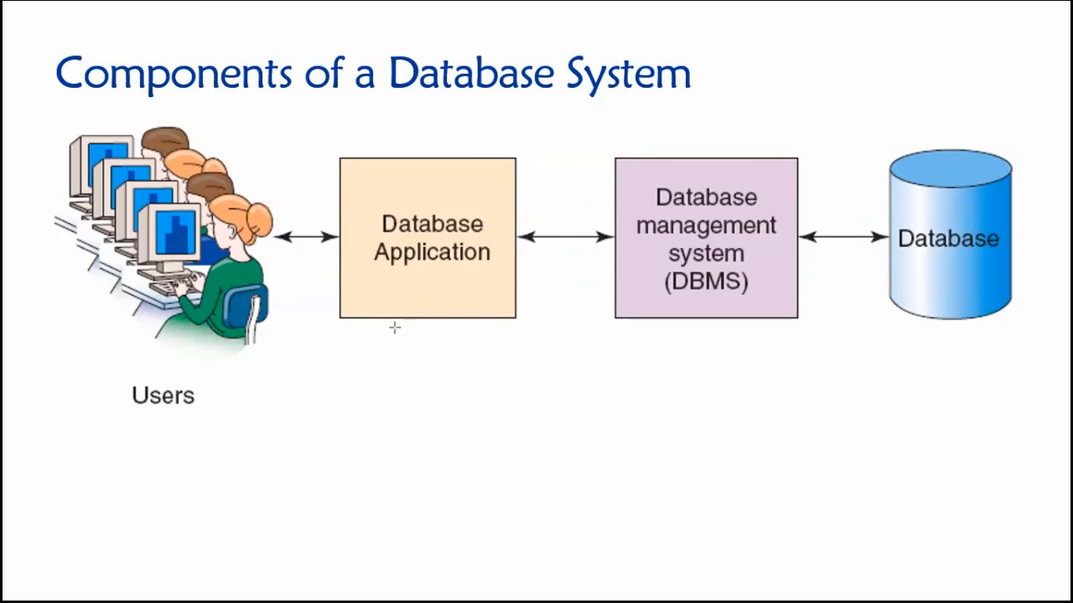
mouse_move(362, 330)
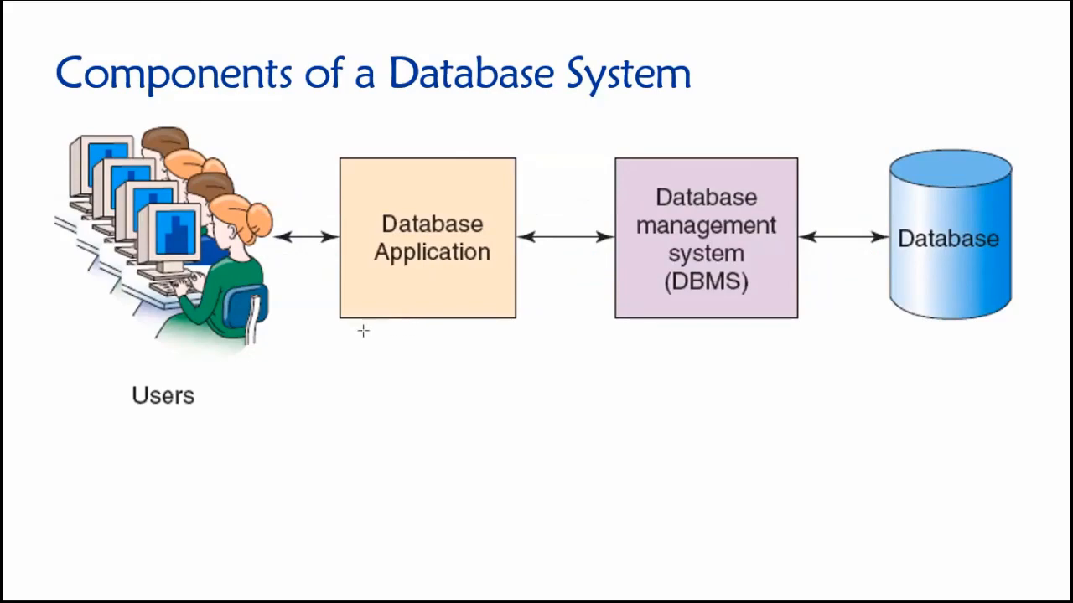